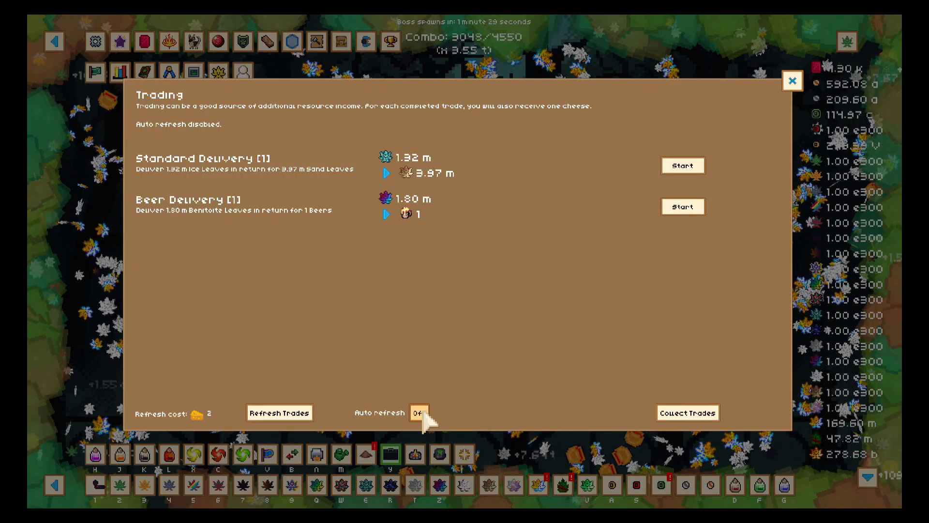
# Step: Turn trade auto-refresh on, then browse the Farming Shop seed levels and close it
pyautogui.click(417, 412)
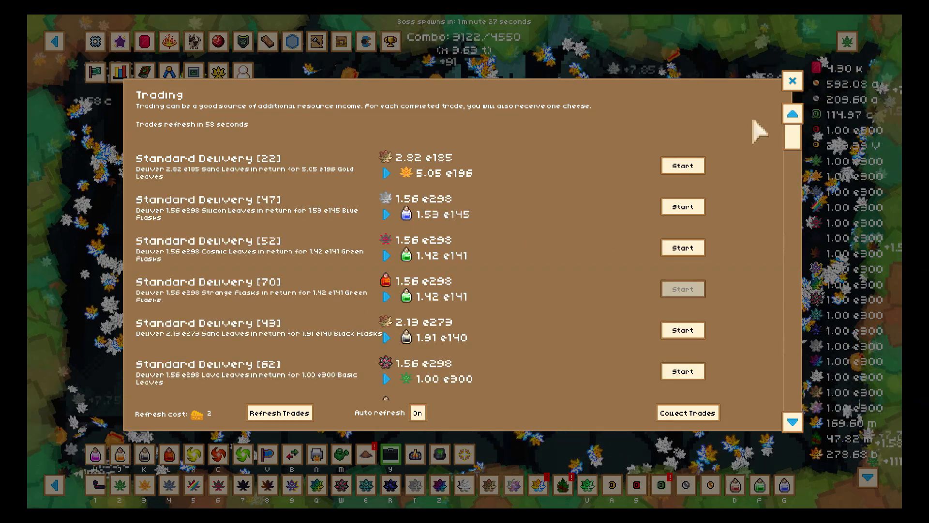
pyautogui.click(792, 81)
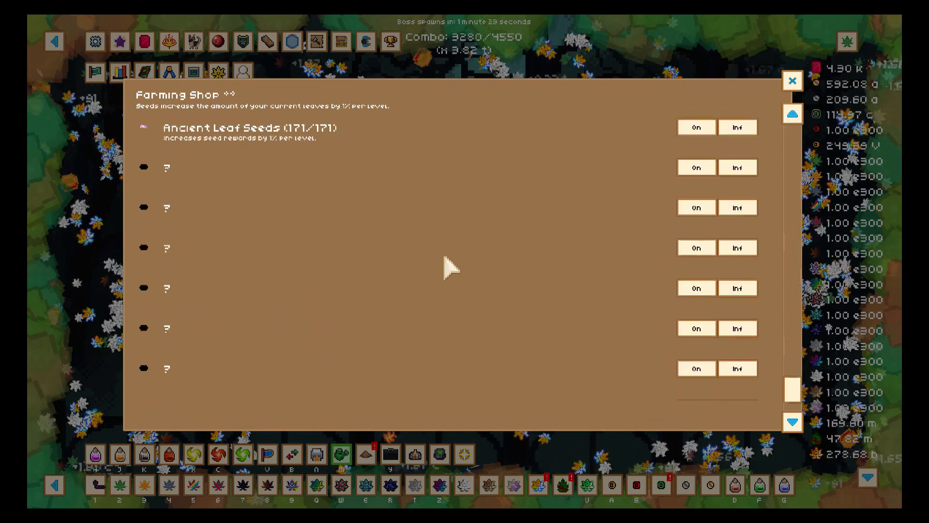
pyautogui.scroll(-3)
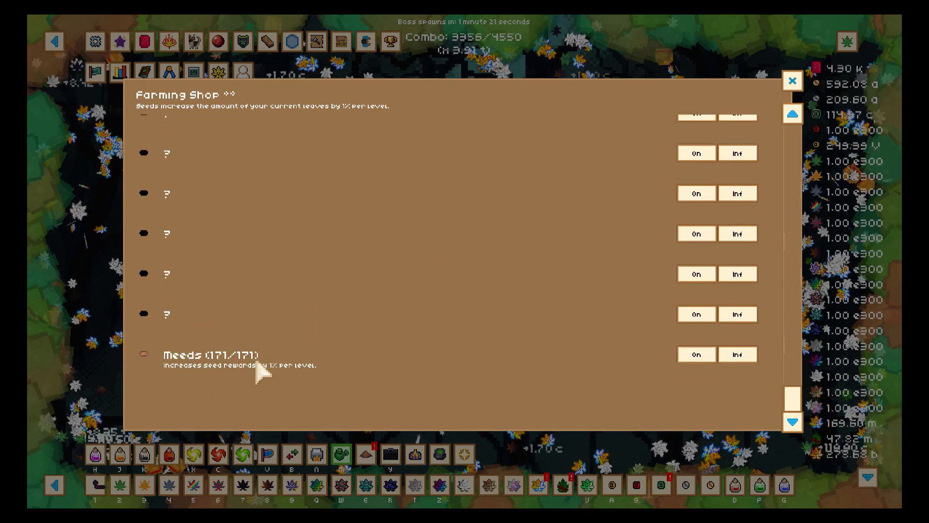
pyautogui.click(737, 153)
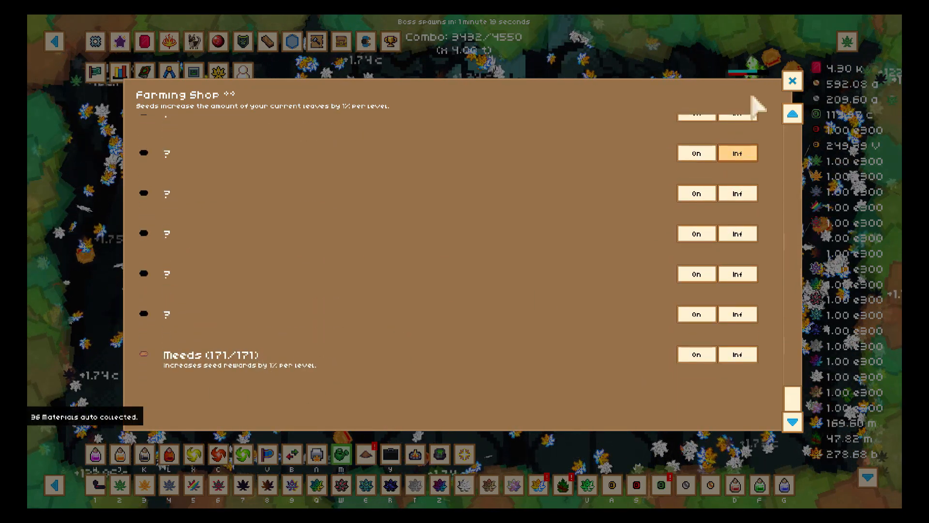
pyautogui.click(792, 80)
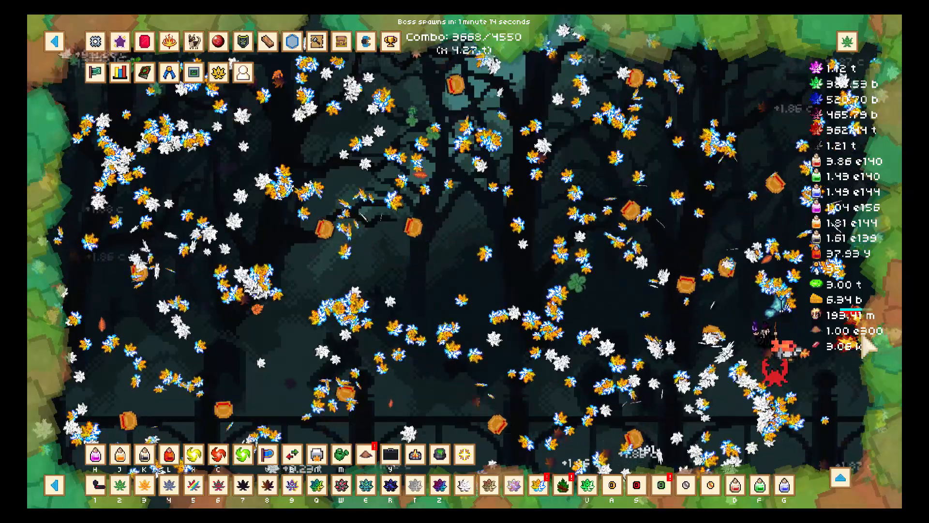
# Step: In the Mulch Shop, buy every remaining level of Cursed Pub
pyautogui.click(366, 454)
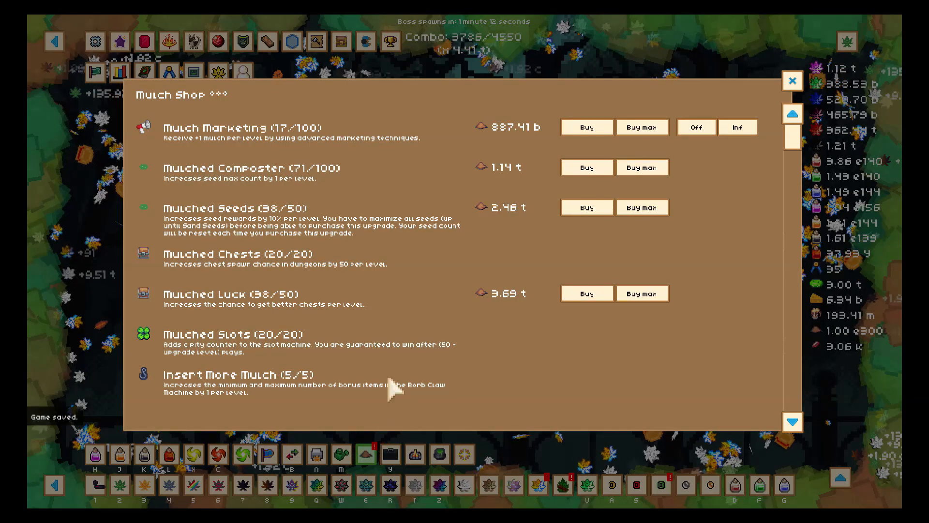
pyautogui.moveTo(370, 228)
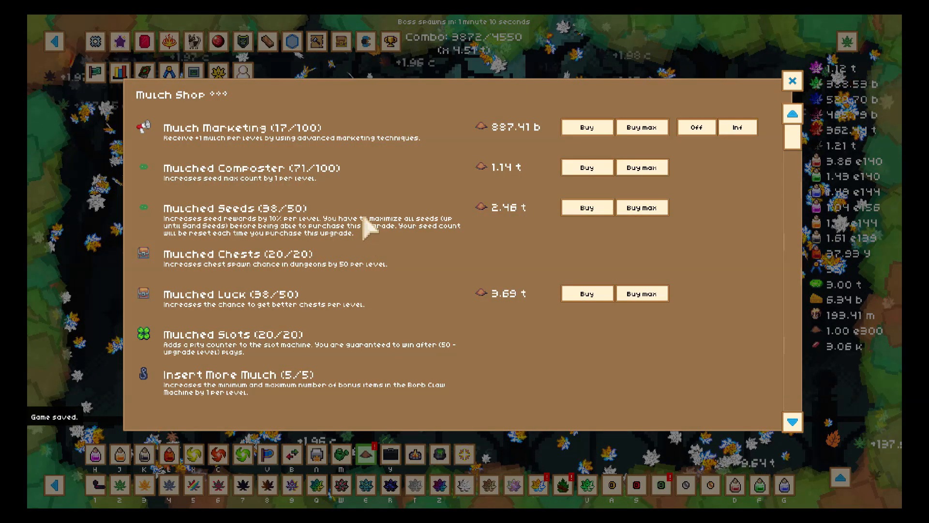
pyautogui.scroll(-3)
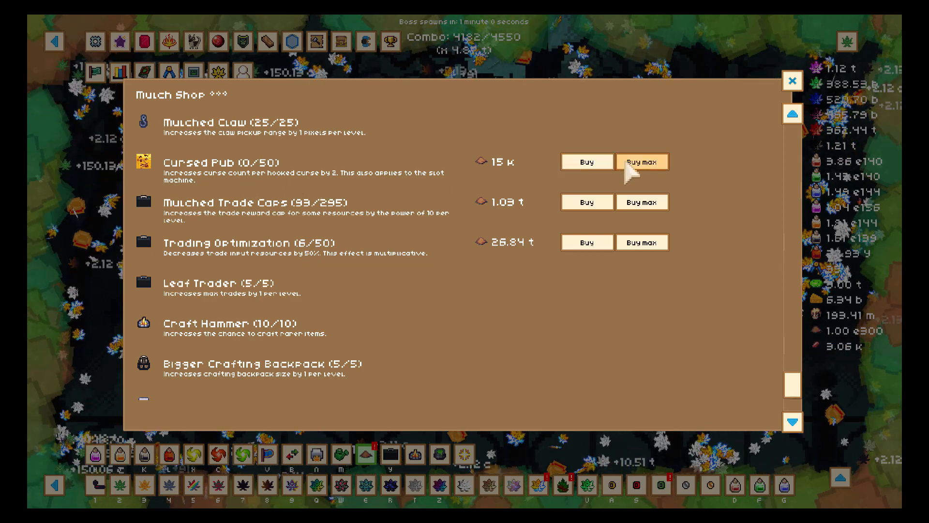
pyautogui.click(642, 162)
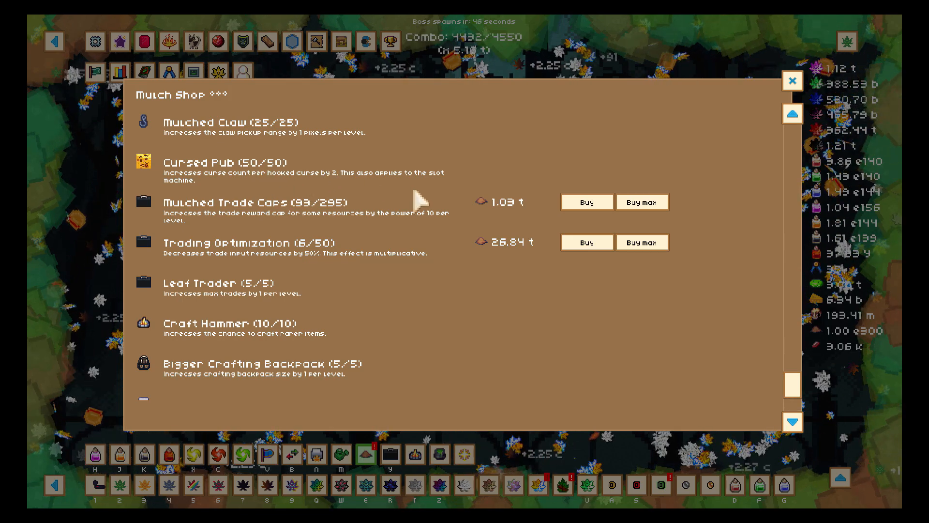
# Step: Max out Mulched Seeds, Composter, Marketing, Trade Caps and Trading Optimization
pyautogui.scroll(3)
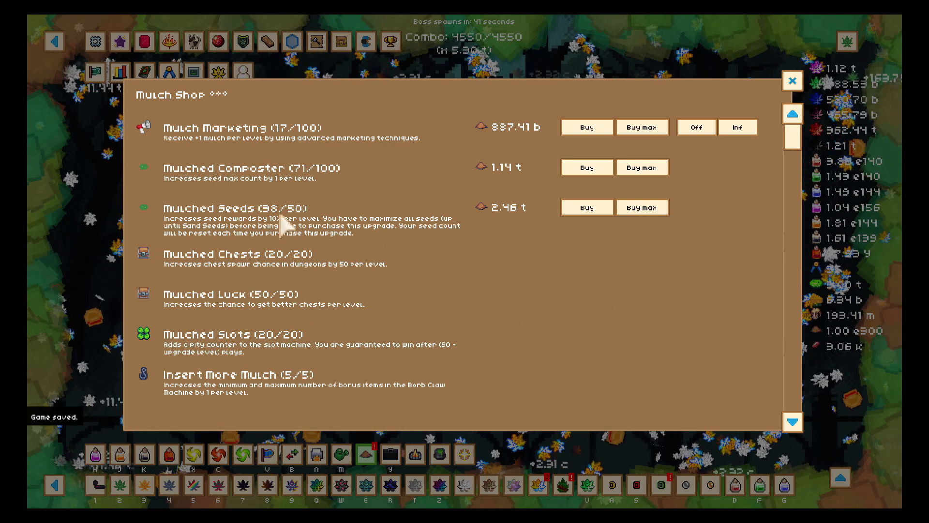
pyautogui.moveTo(641, 208)
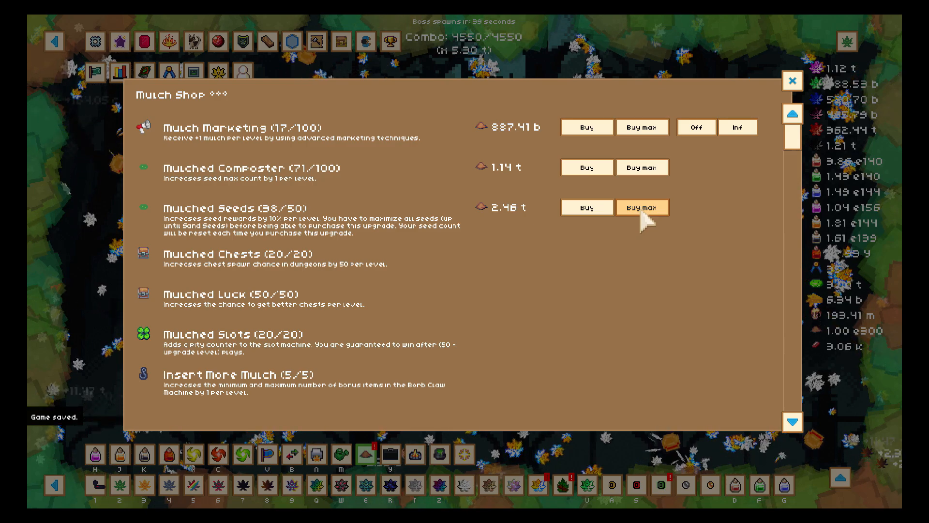
pyautogui.click(641, 207)
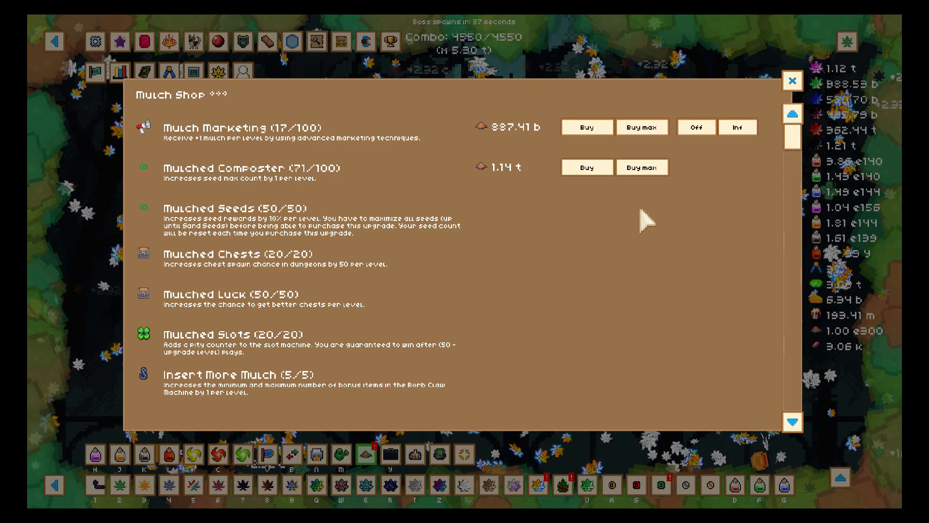
pyautogui.click(641, 167)
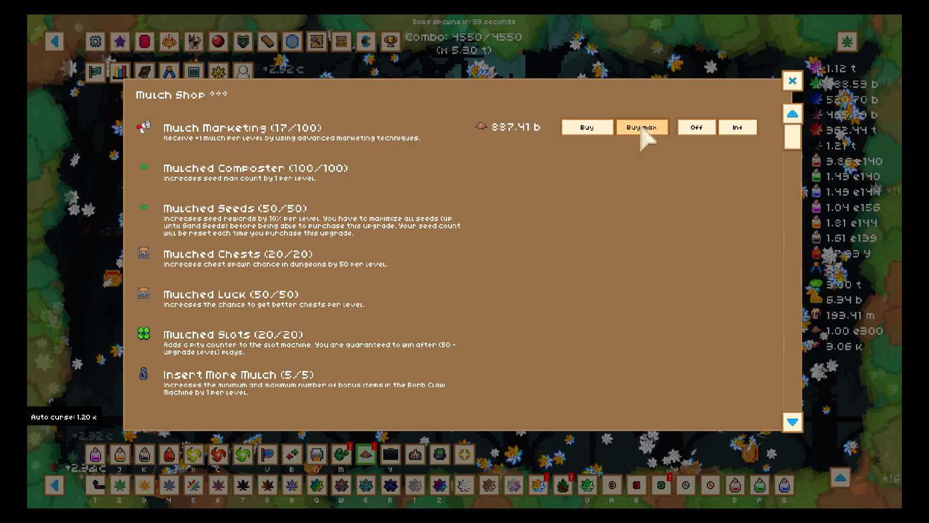
pyautogui.click(642, 127)
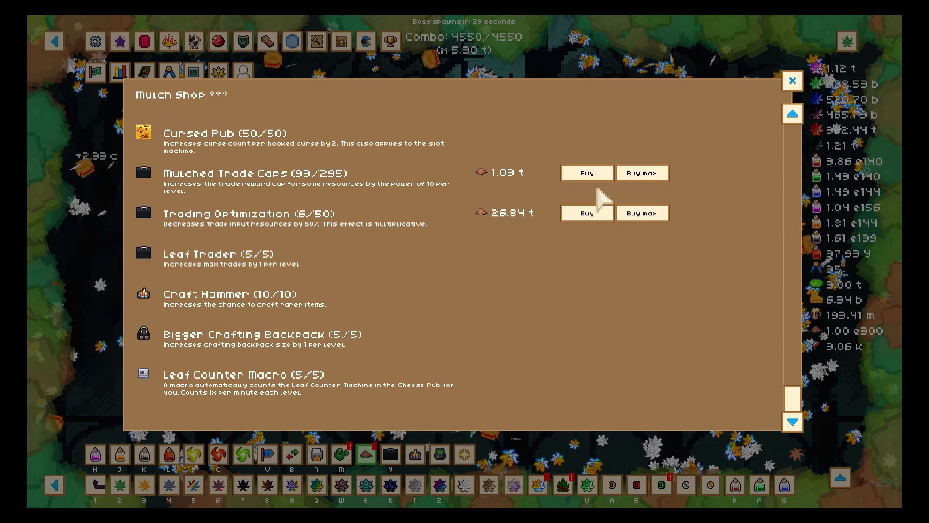
pyautogui.click(641, 172)
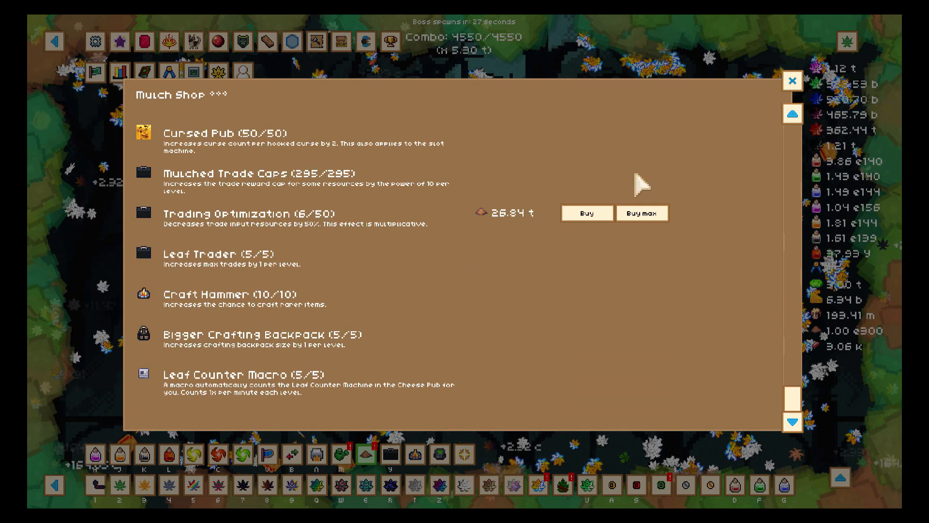
pyautogui.click(641, 213)
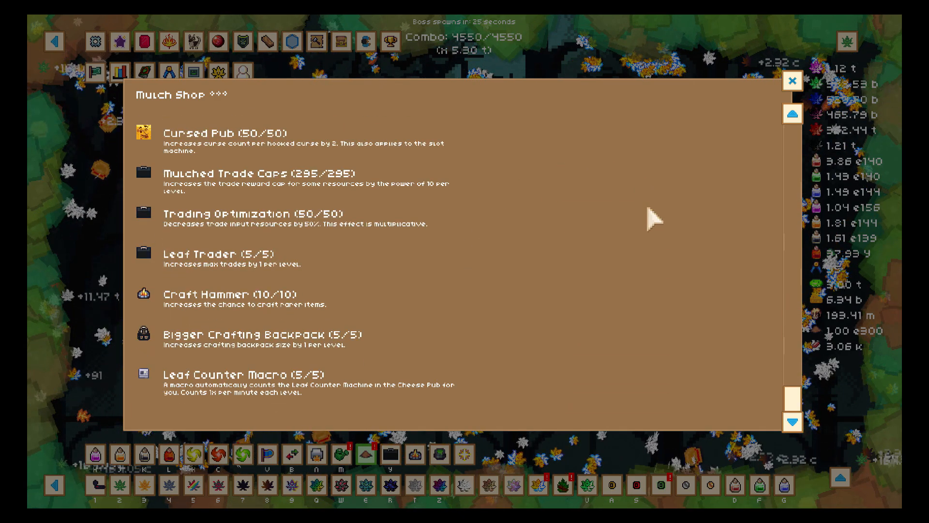
pyautogui.scroll(3)
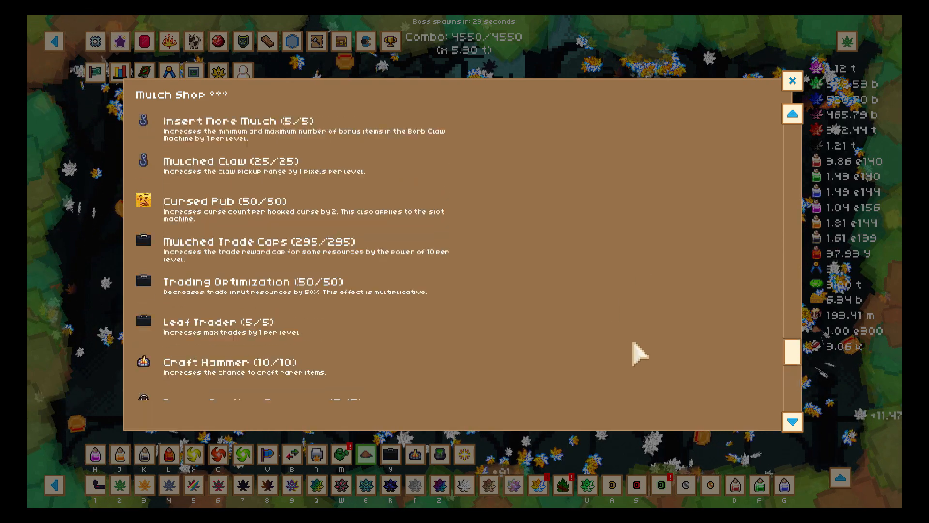
pyautogui.scroll(-3)
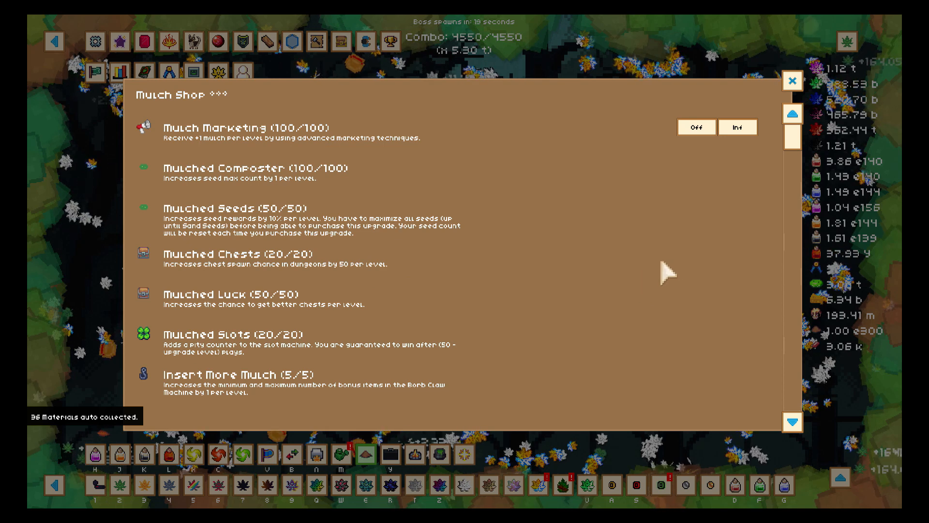
pyautogui.click(792, 80)
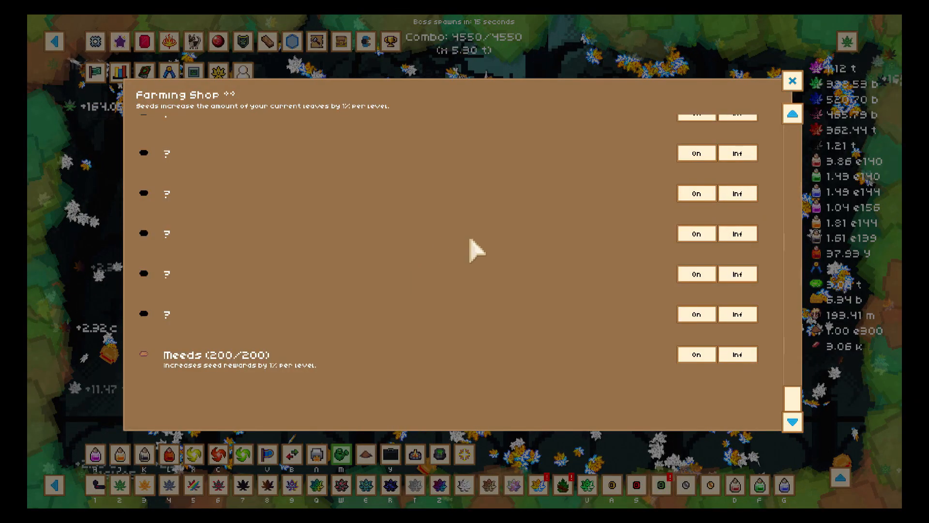
# Step: Scroll through the Farming Shop to confirm every seed is at 200/200
pyautogui.scroll(3)
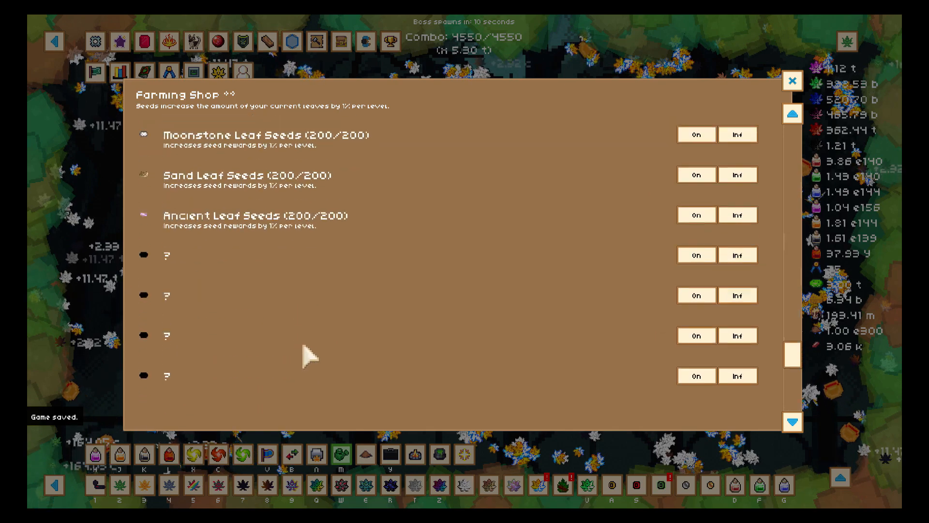
pyautogui.scroll(-3)
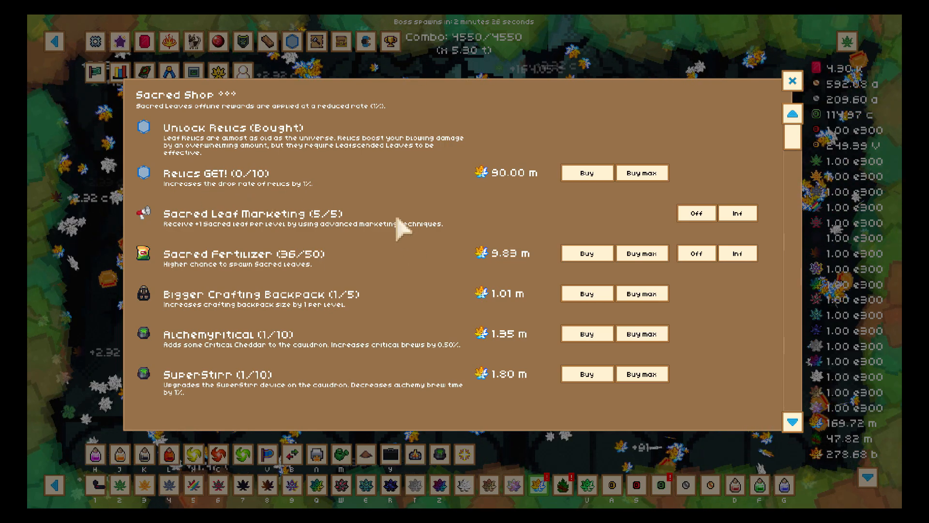
# Step: Scroll down the Sacred Shop's seed unlocks and buy Unlock Kyanite Seeds
pyautogui.scroll(-3)
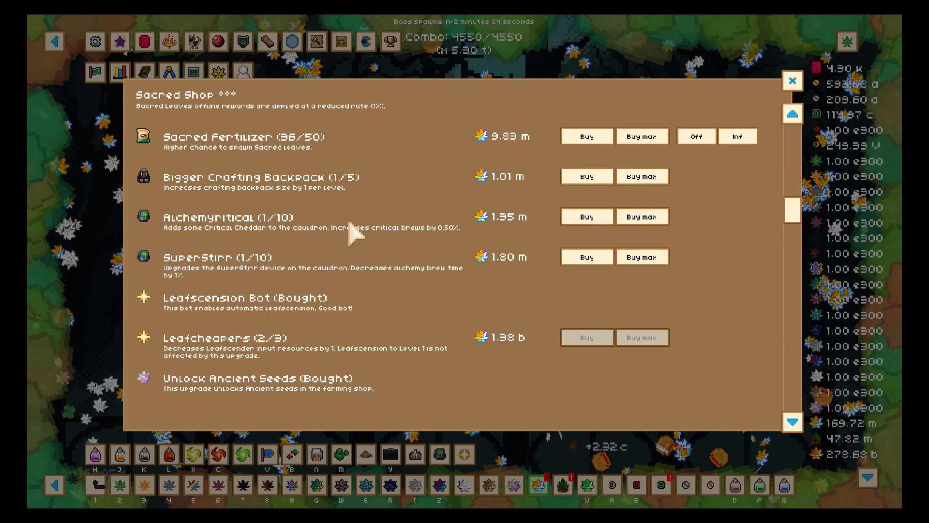
pyautogui.scroll(-3)
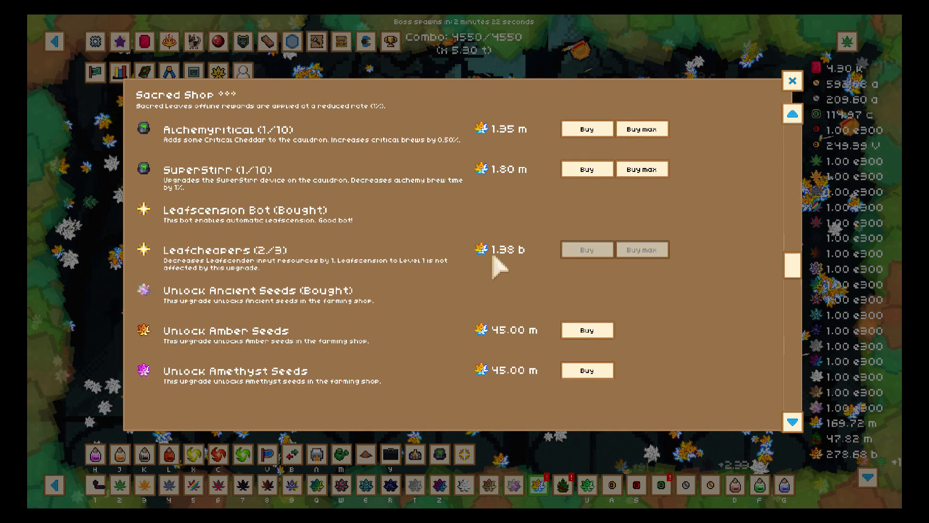
pyautogui.scroll(-3)
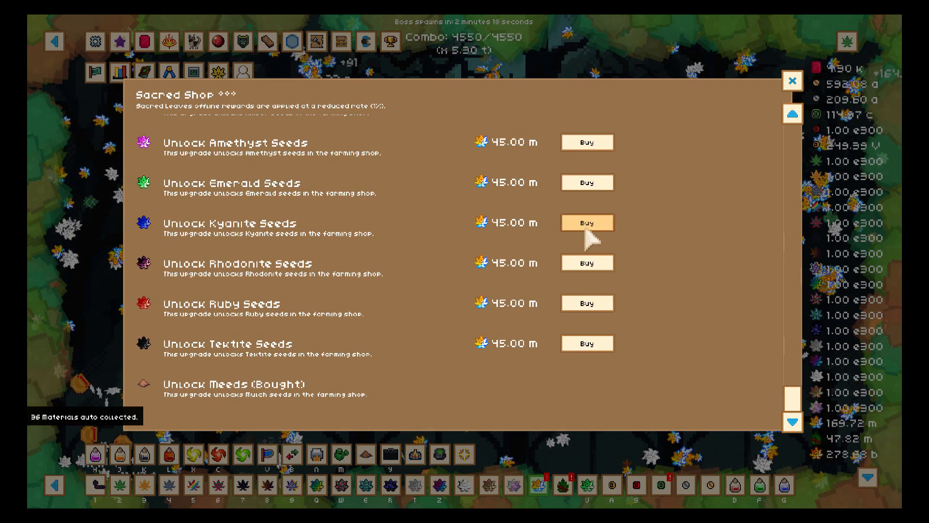
pyautogui.click(586, 222)
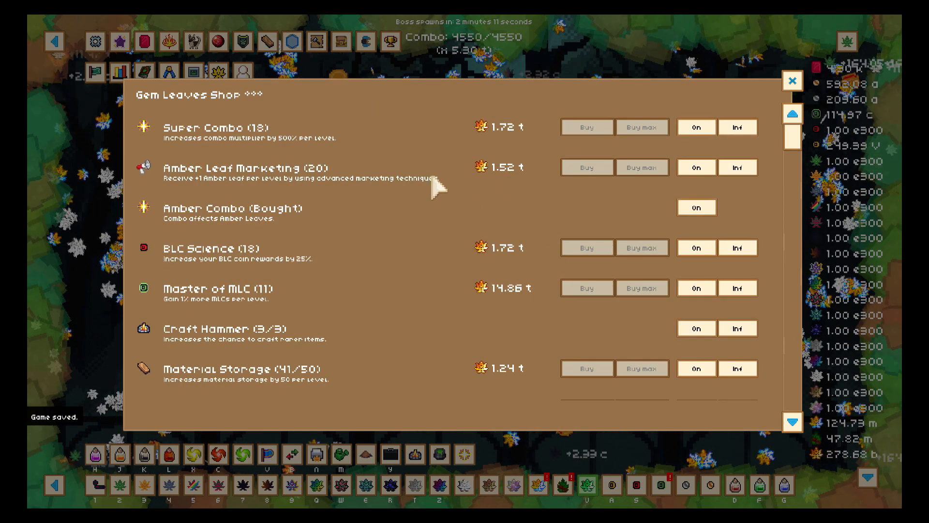
pyautogui.scroll(-3)
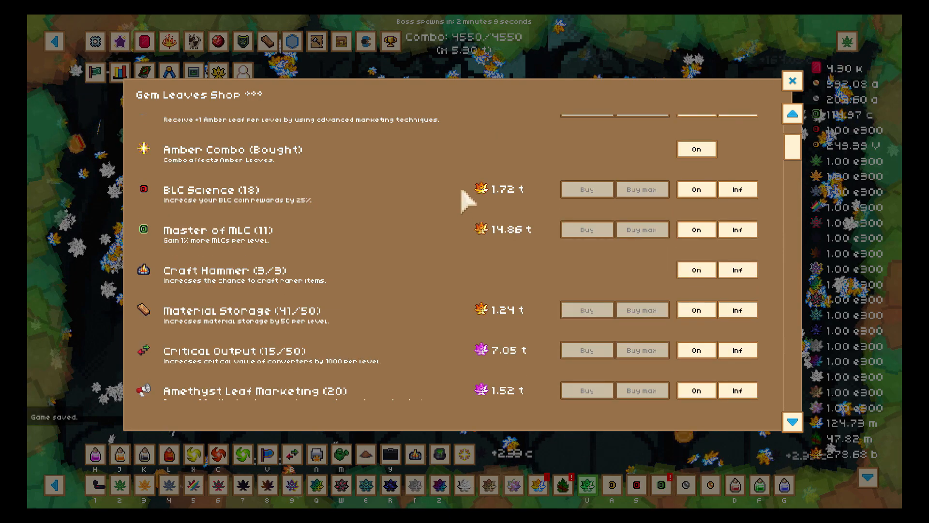
pyautogui.scroll(-3)
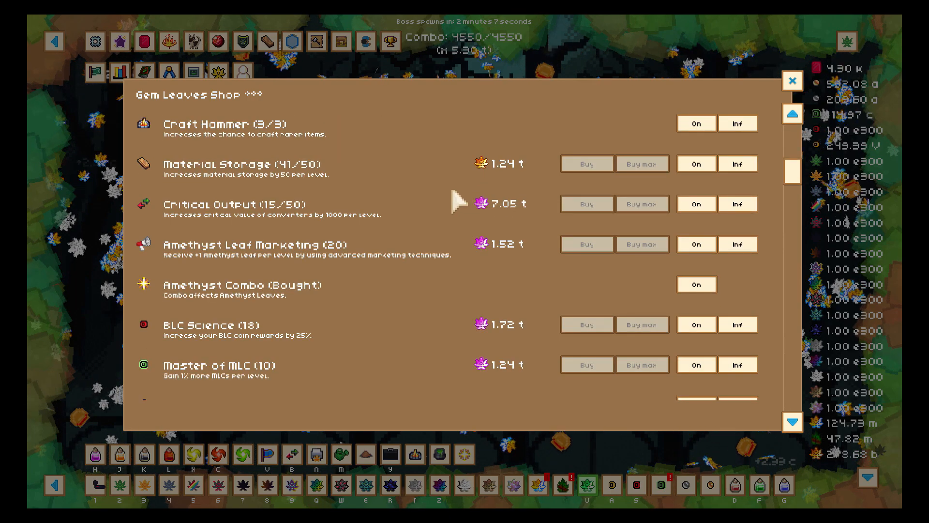
pyautogui.scroll(-3)
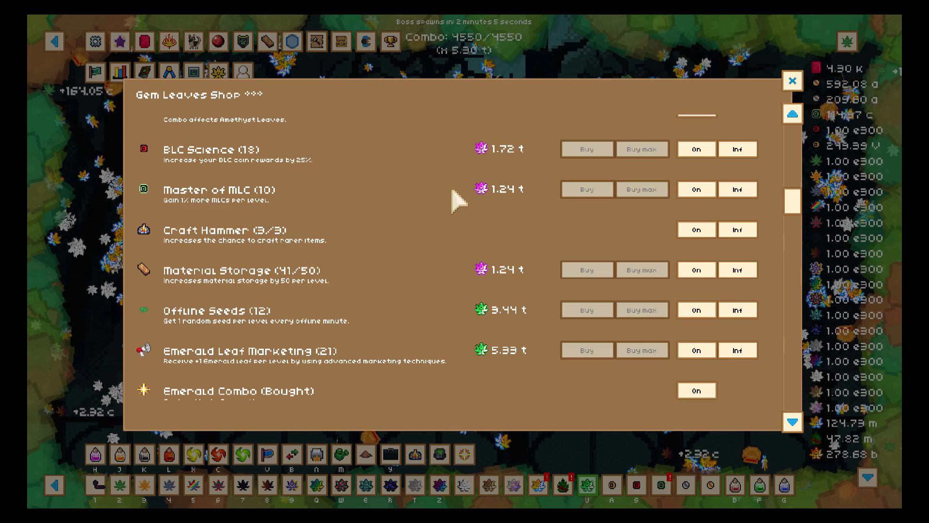
pyautogui.scroll(-3)
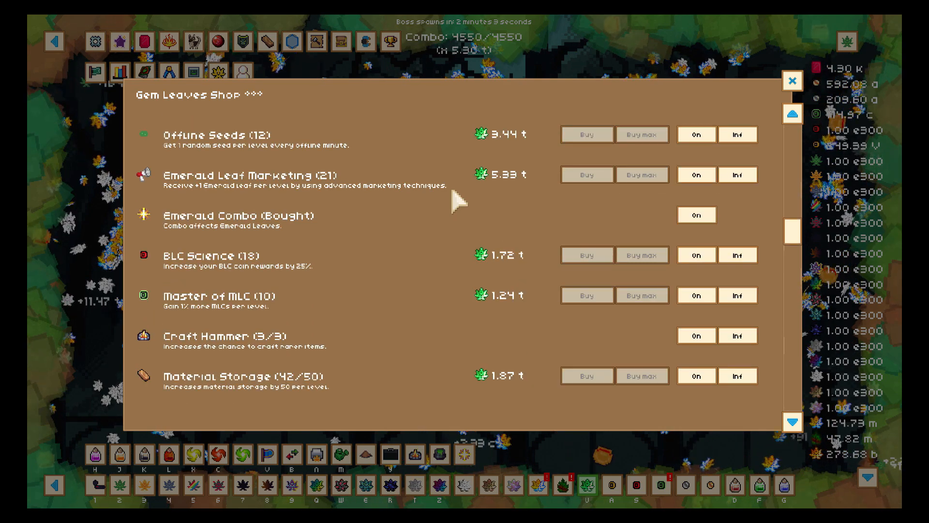
pyautogui.scroll(-3)
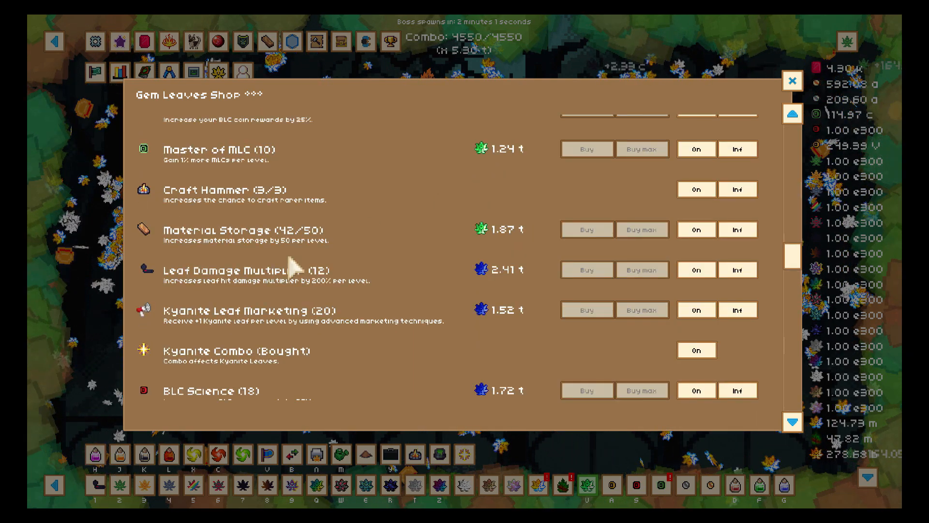
pyautogui.moveTo(261, 290)
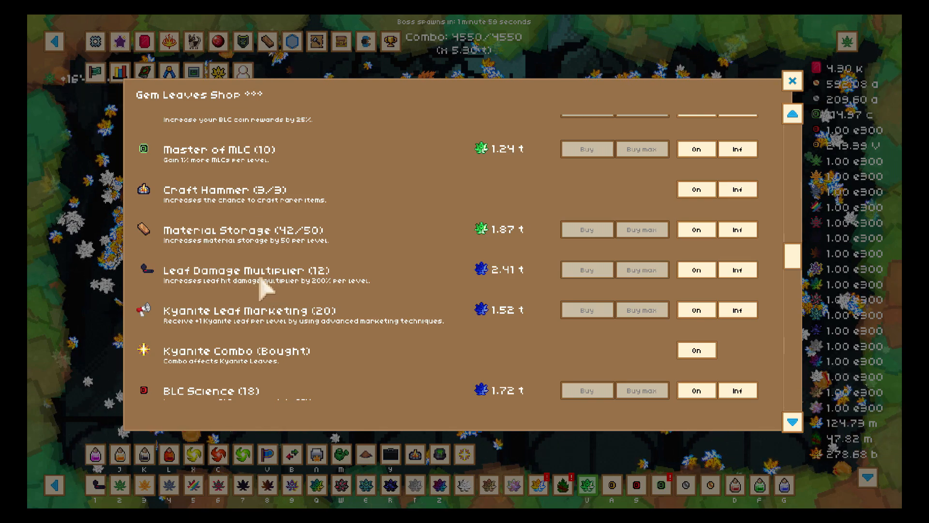
pyautogui.scroll(-3)
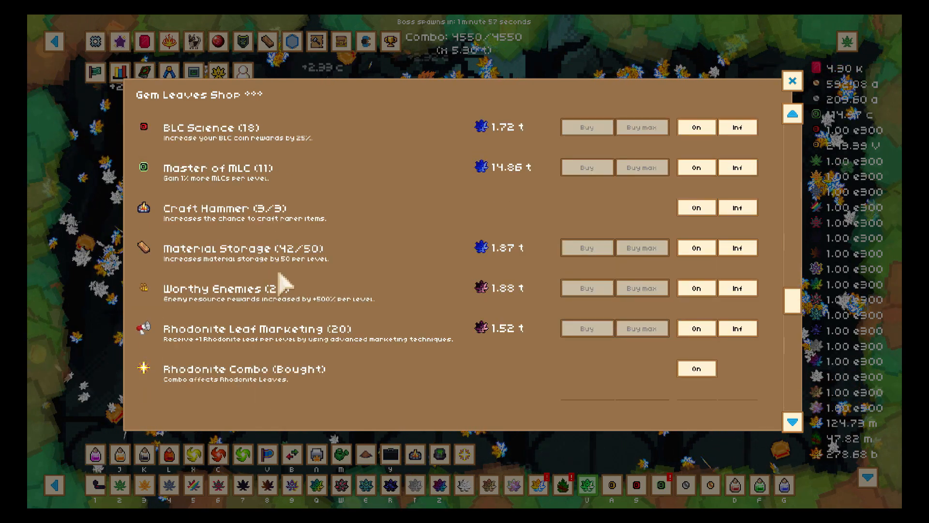
pyautogui.scroll(-3)
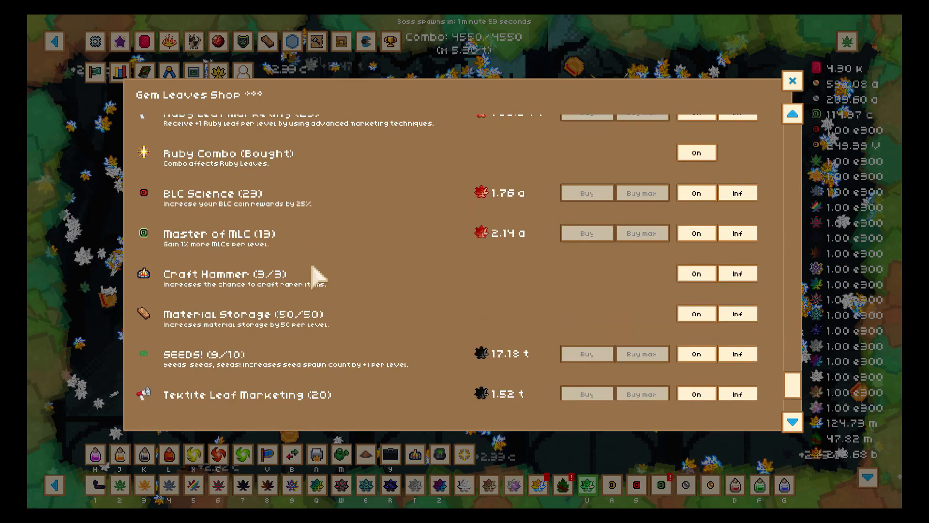
pyautogui.scroll(-3)
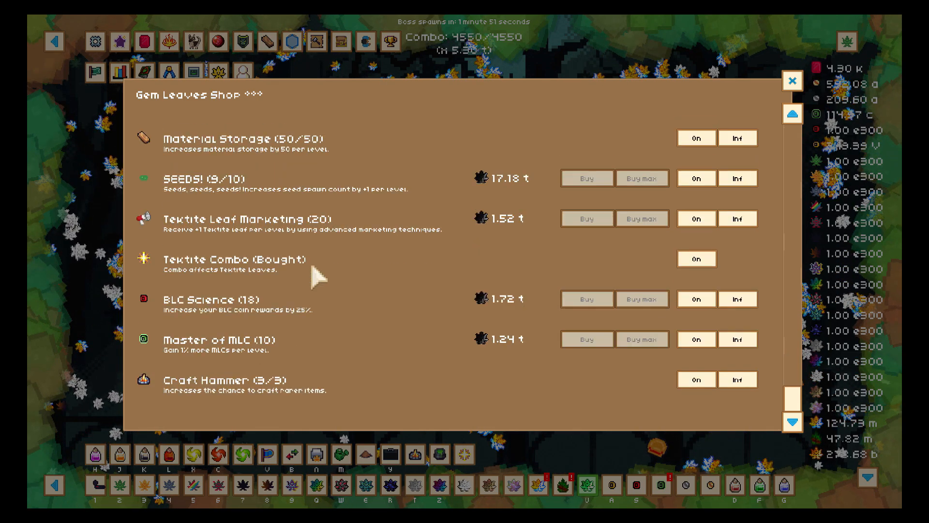
pyautogui.scroll(-3)
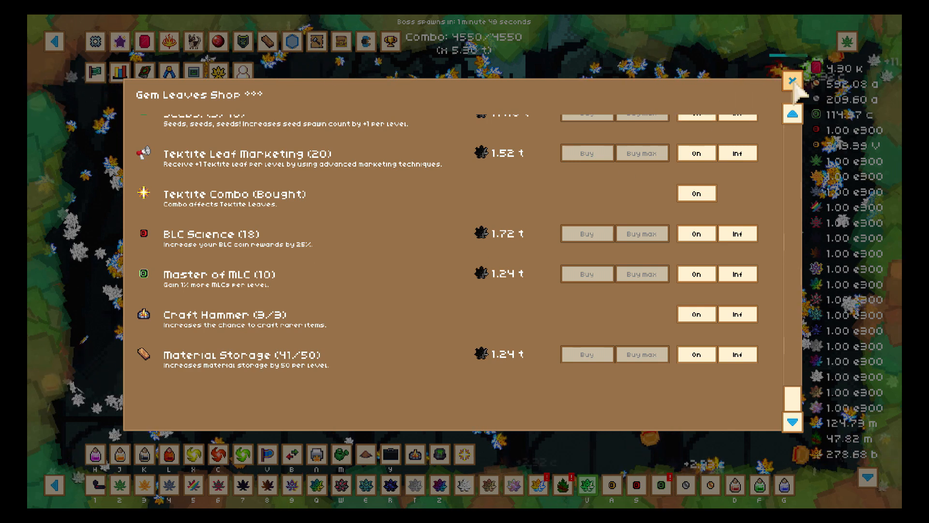
# Step: Close the Gem Leaves Shop and buy Unlock Amber Seeds and Unlock Amethyst Seeds
pyautogui.click(793, 82)
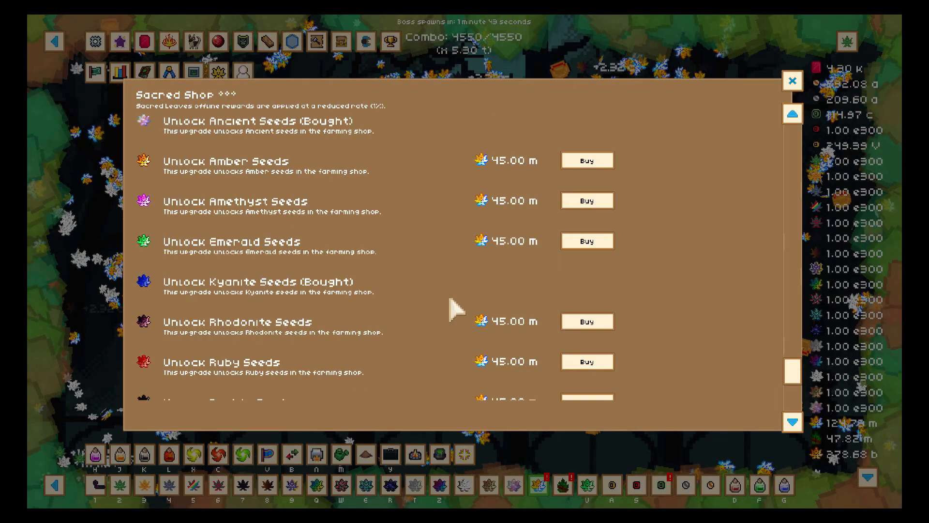
pyautogui.click(587, 160)
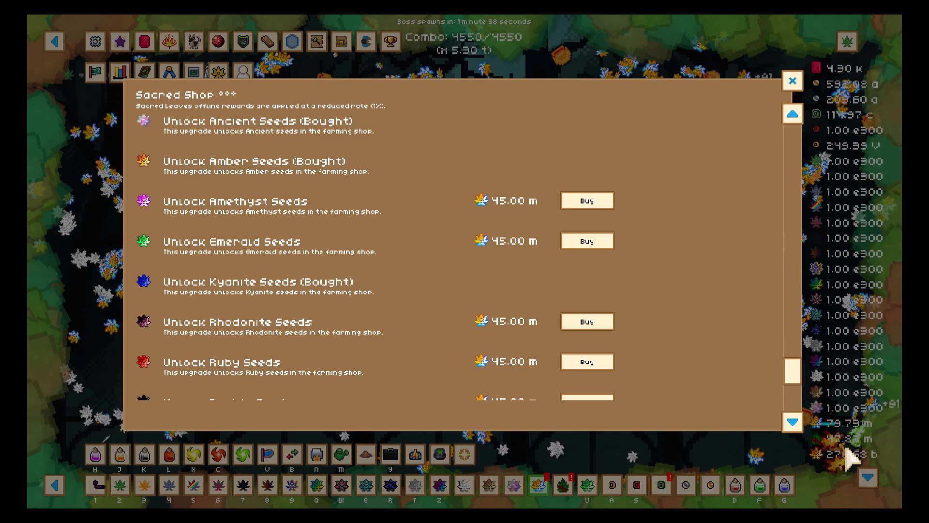
pyautogui.scroll(-3)
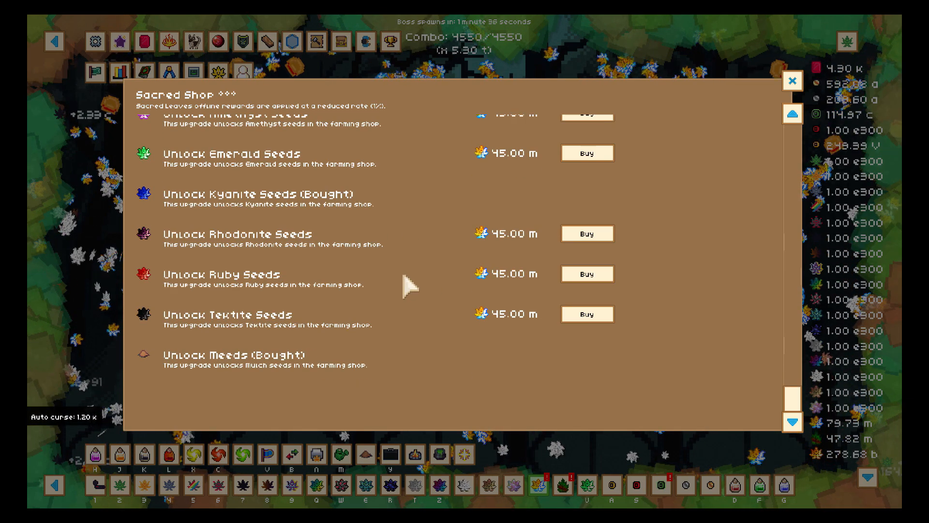
pyautogui.scroll(3)
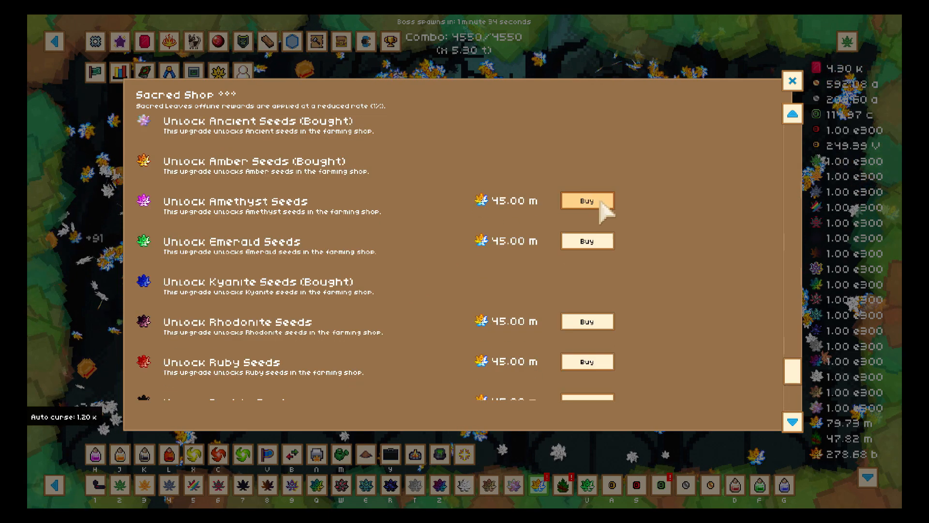
pyautogui.click(586, 200)
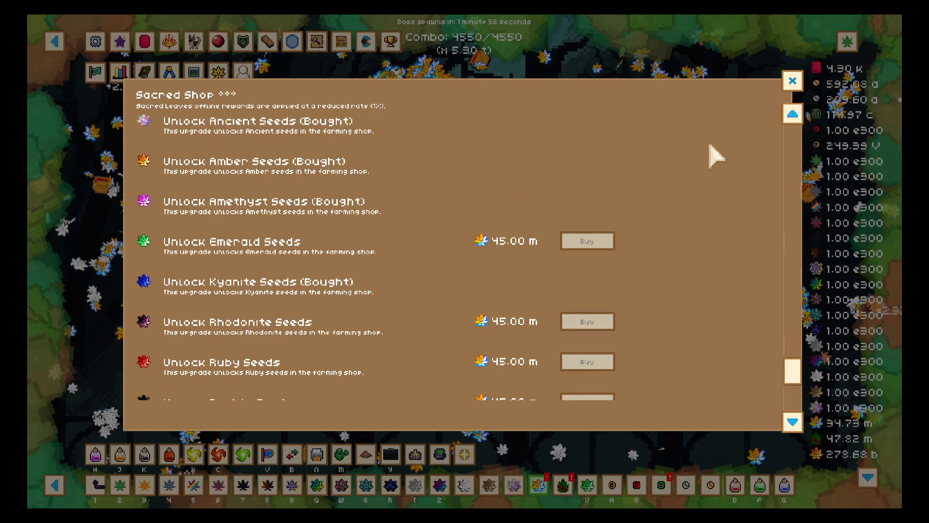
pyautogui.click(792, 80)
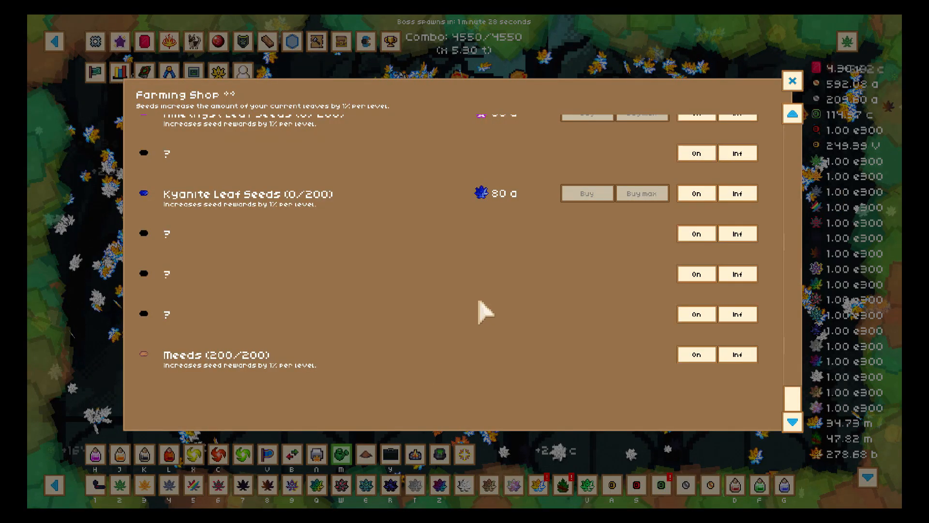
pyautogui.scroll(3)
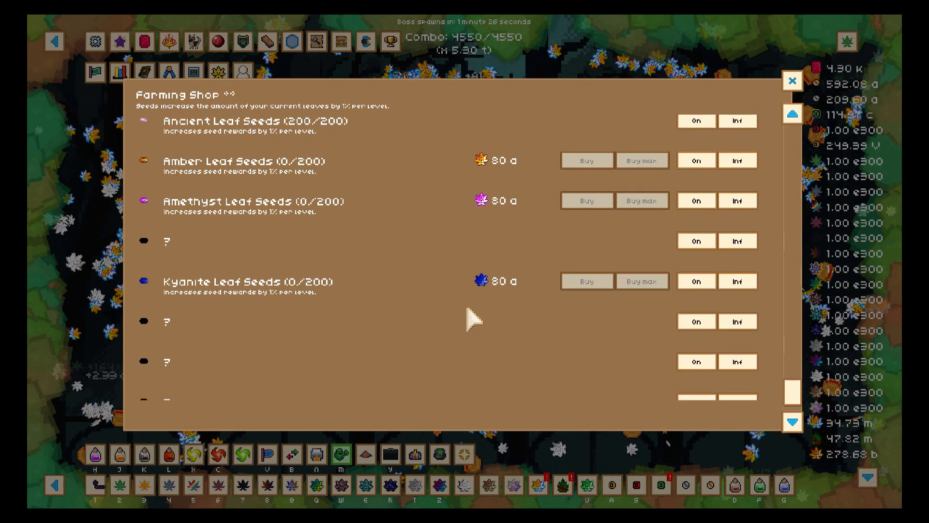
pyautogui.scroll(3)
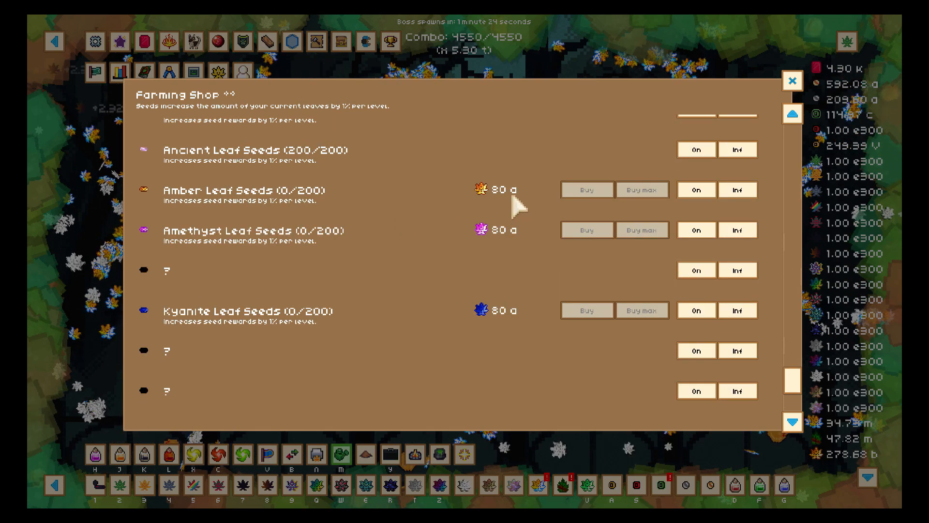
pyautogui.moveTo(518, 329)
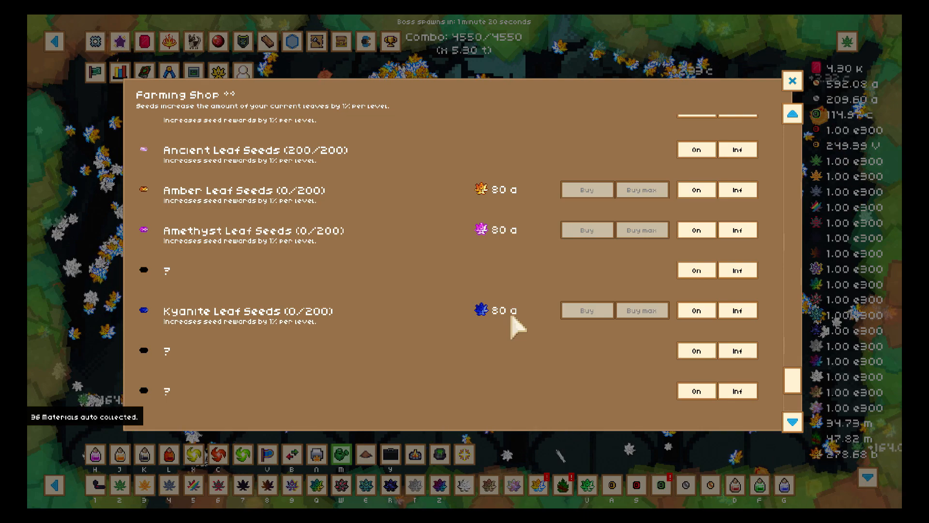
pyautogui.moveTo(249, 210)
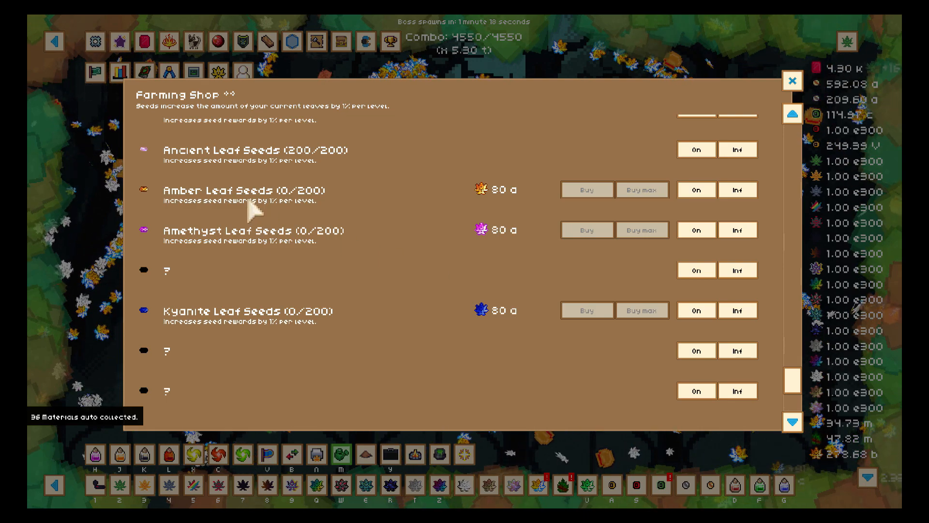
pyautogui.moveTo(515, 210)
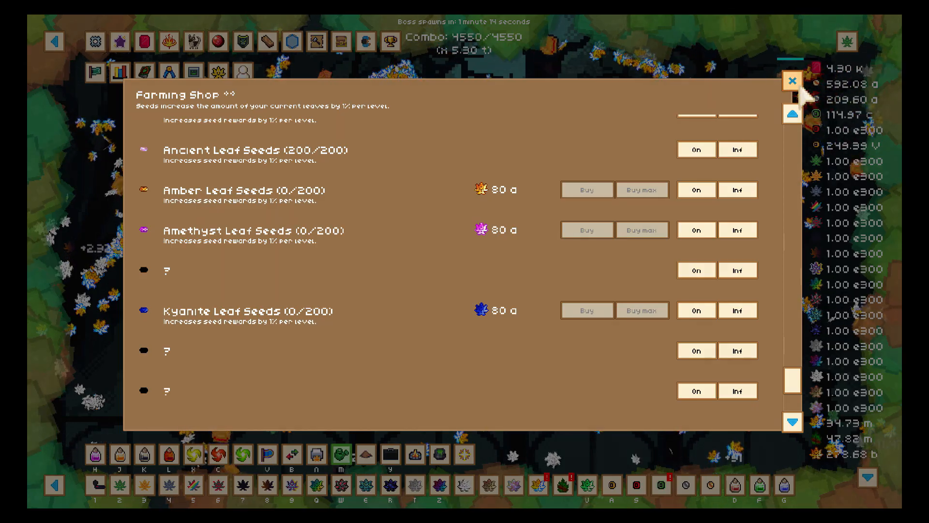
pyautogui.click(792, 81)
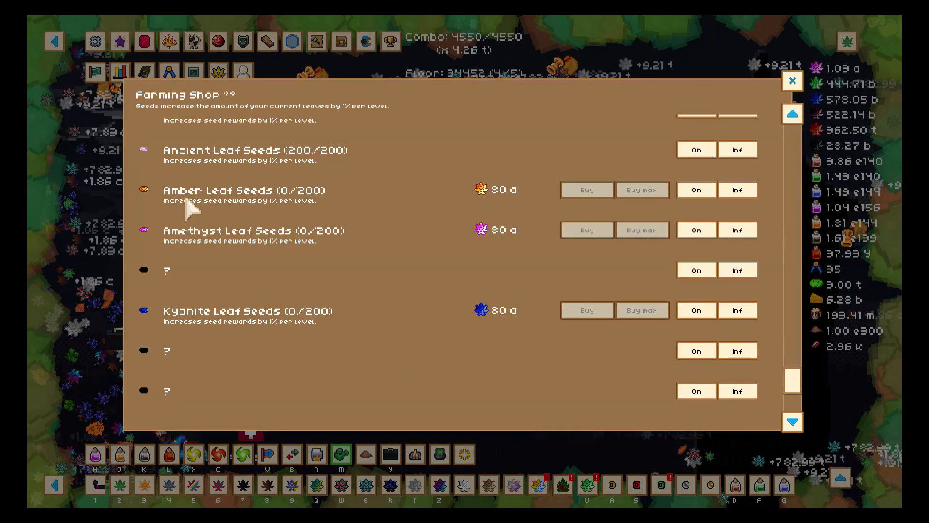
pyautogui.moveTo(504, 210)
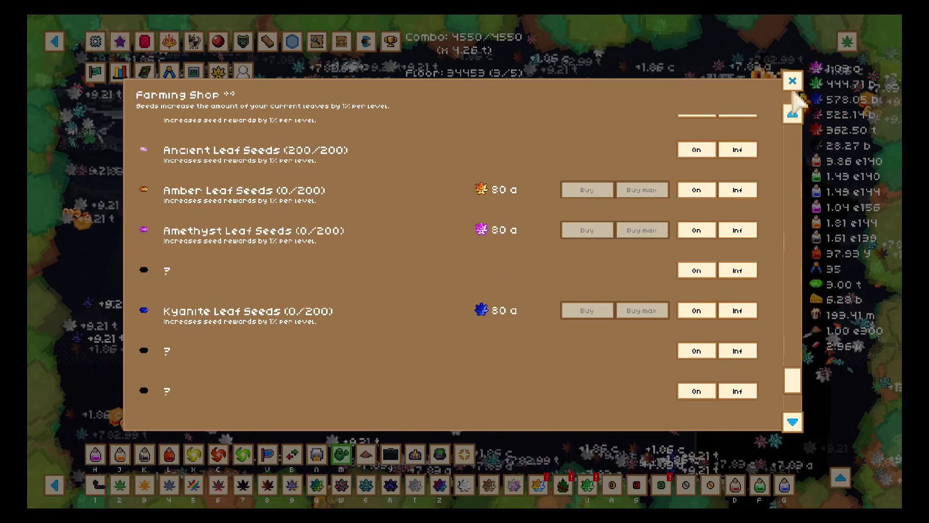
# Step: Review Crafting, the Biotite Shop and Areas, closing each window to reach the field
pyautogui.click(792, 80)
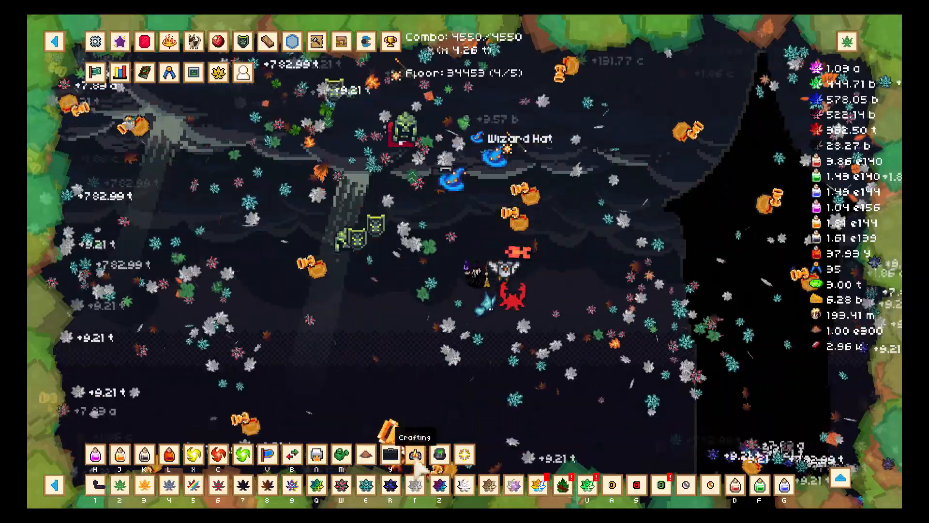
pyautogui.click(391, 454)
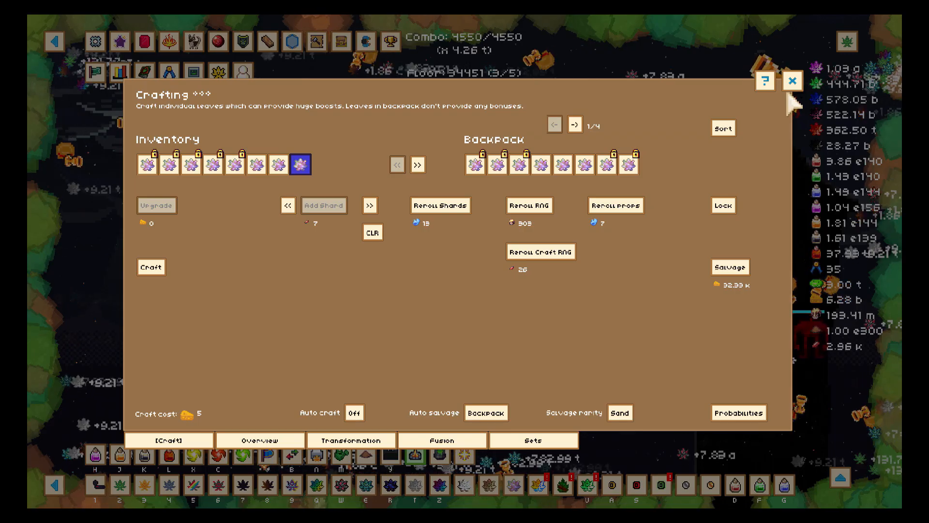
pyautogui.click(792, 80)
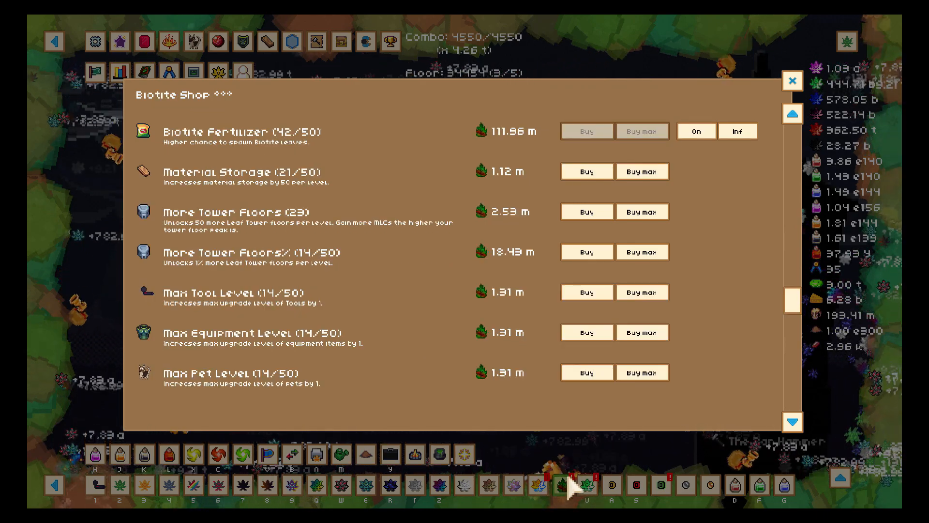
pyautogui.click(586, 211)
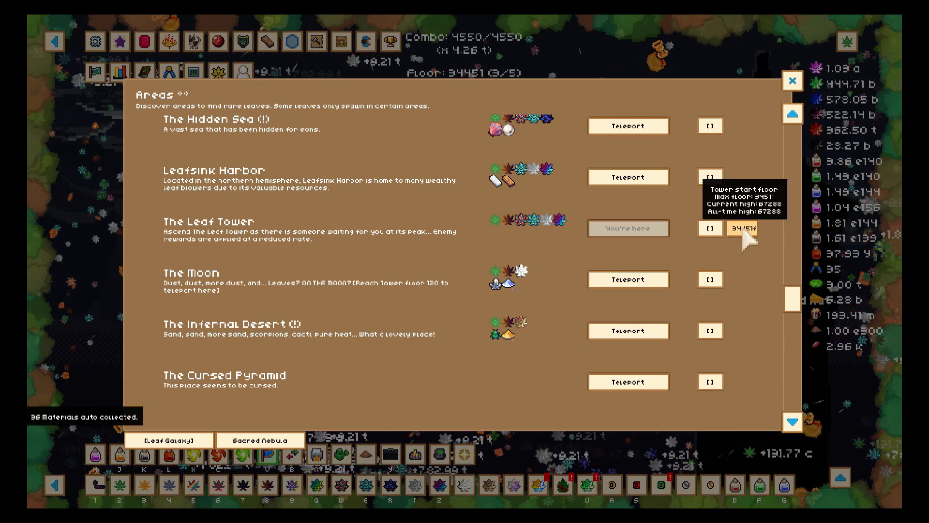
pyautogui.moveTo(767, 211)
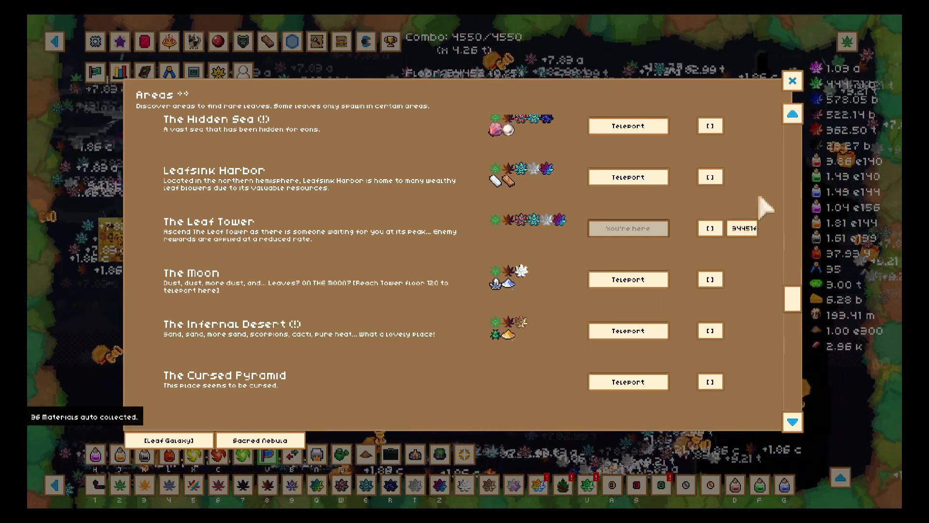
pyautogui.click(792, 80)
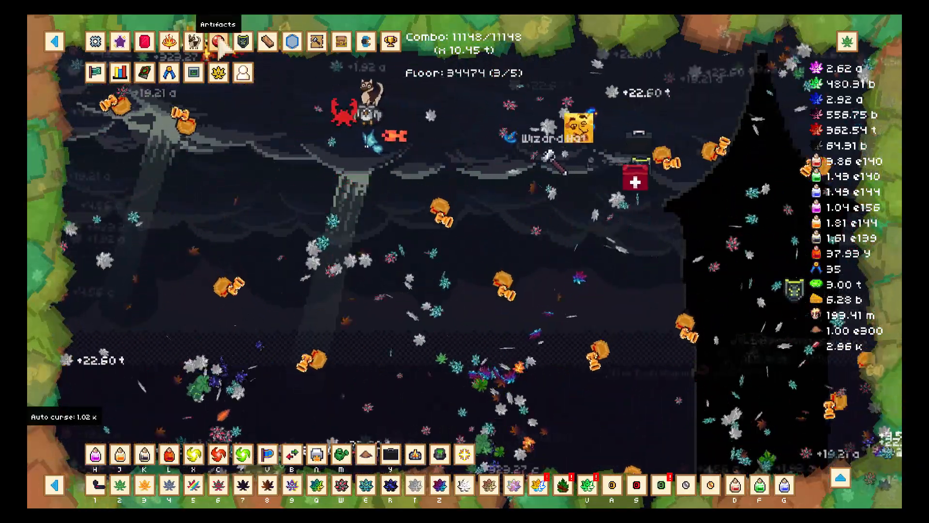
# Step: Open the Artifacts collection and use the Wind artifact for instant leaf respawn
pyautogui.click(218, 42)
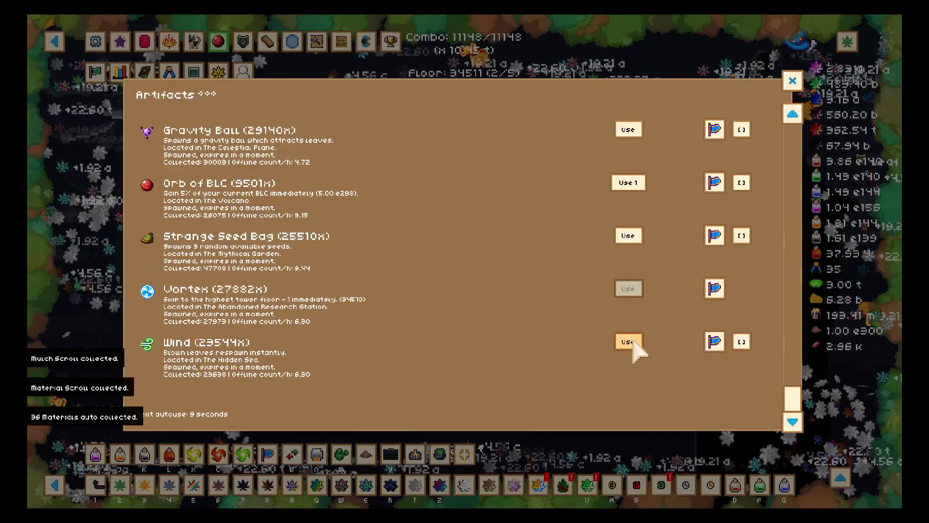
pyautogui.click(627, 342)
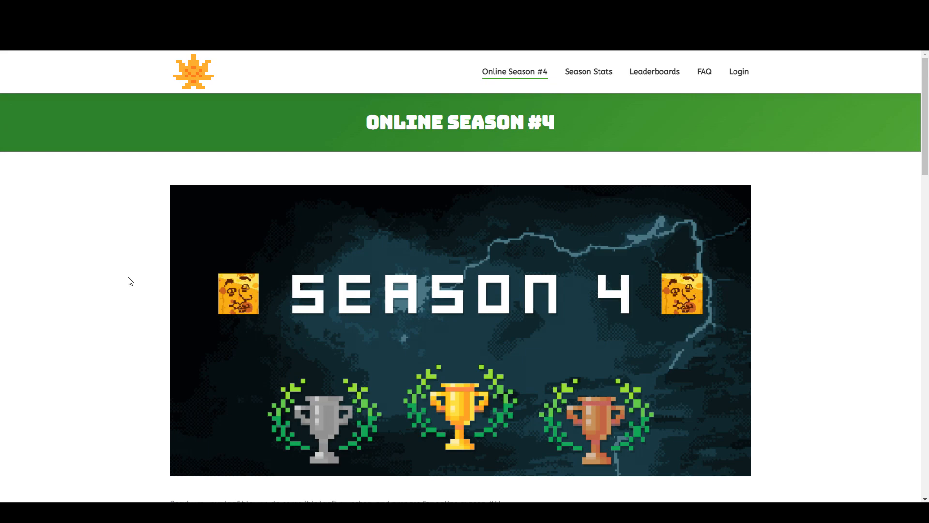
# Step: Scroll the Season #4 page, selecting 'Main', then the 'Most curses' win indicator
pyautogui.scroll(-3)
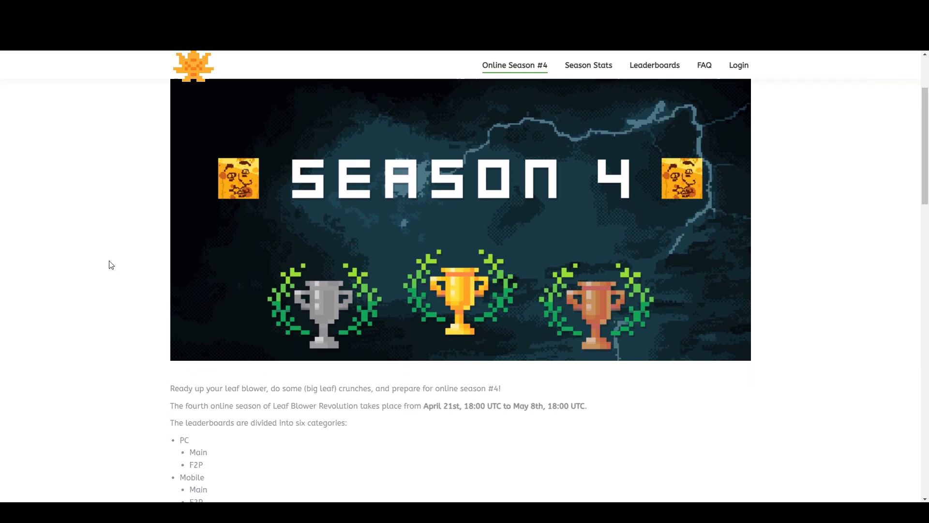
pyautogui.scroll(-3)
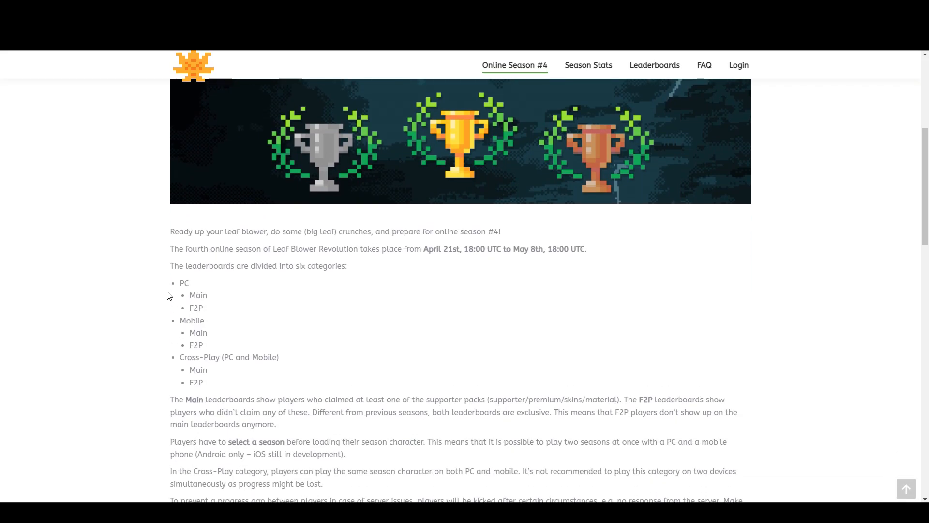
pyautogui.doubleClick(198, 295)
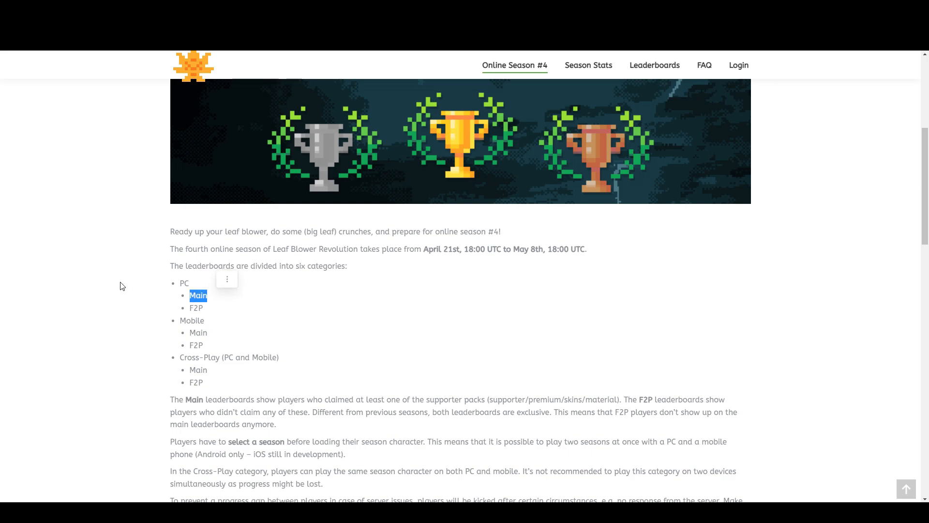
pyautogui.moveTo(208, 345)
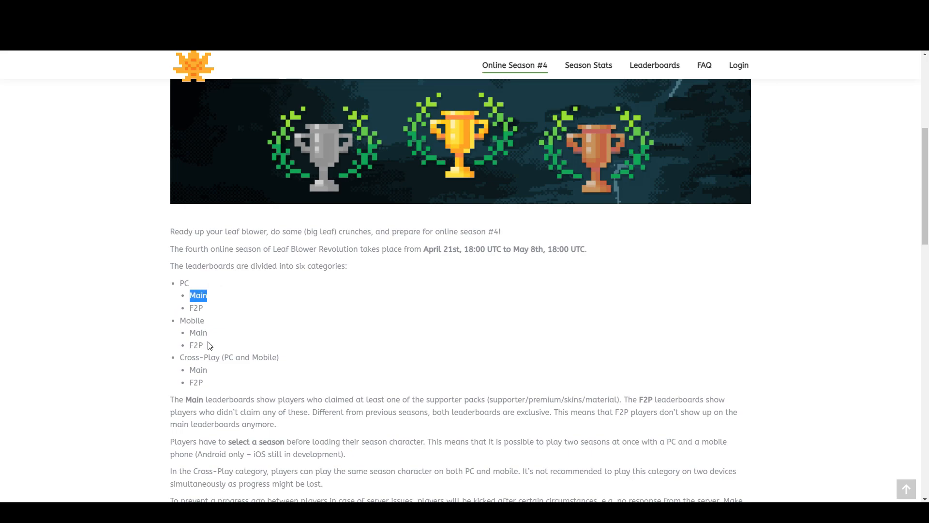
pyautogui.scroll(-3)
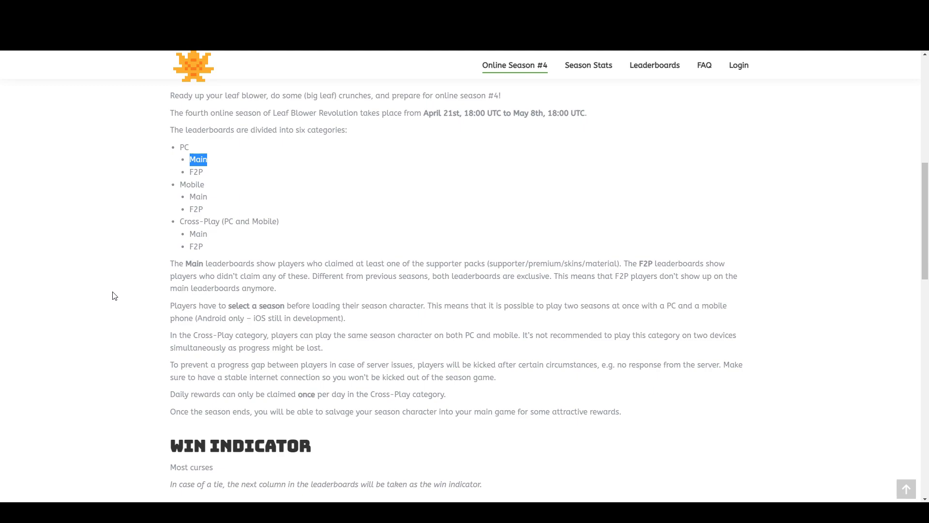
pyautogui.scroll(-3)
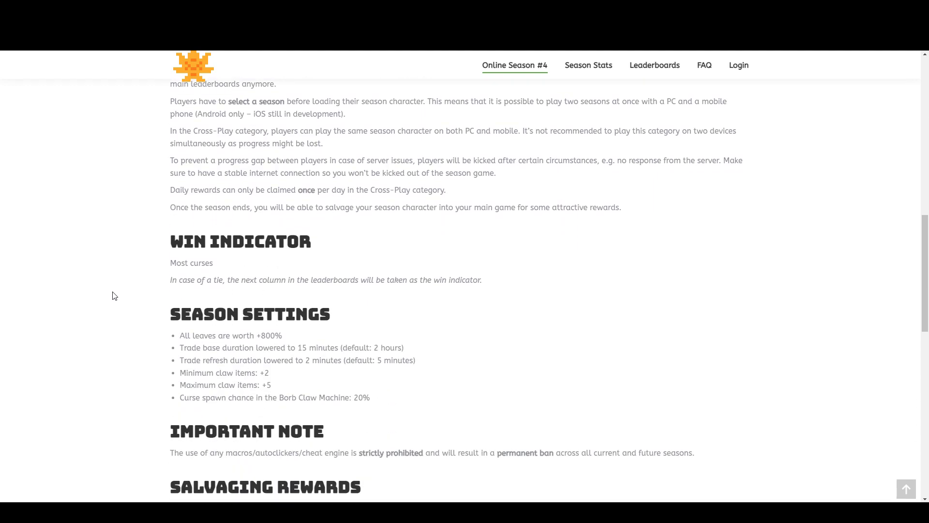
pyautogui.moveTo(180, 265)
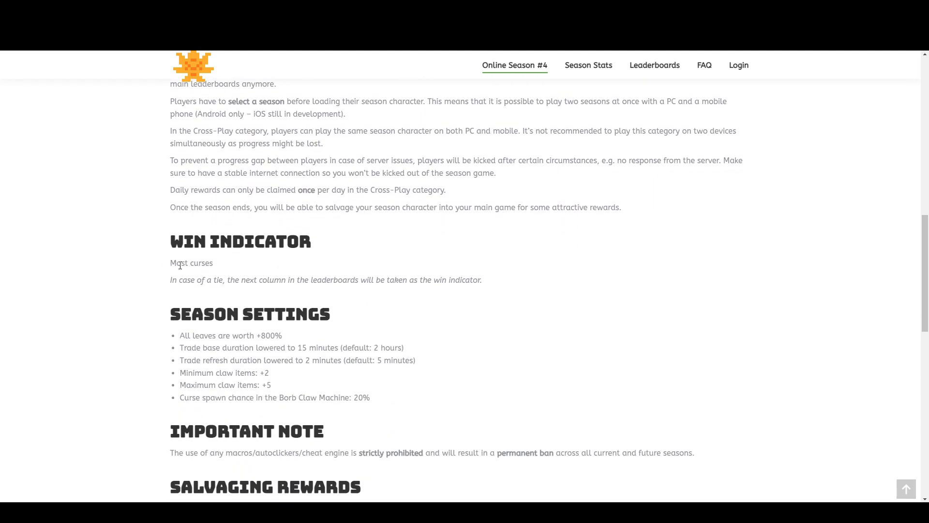
pyautogui.doubleClick(192, 262)
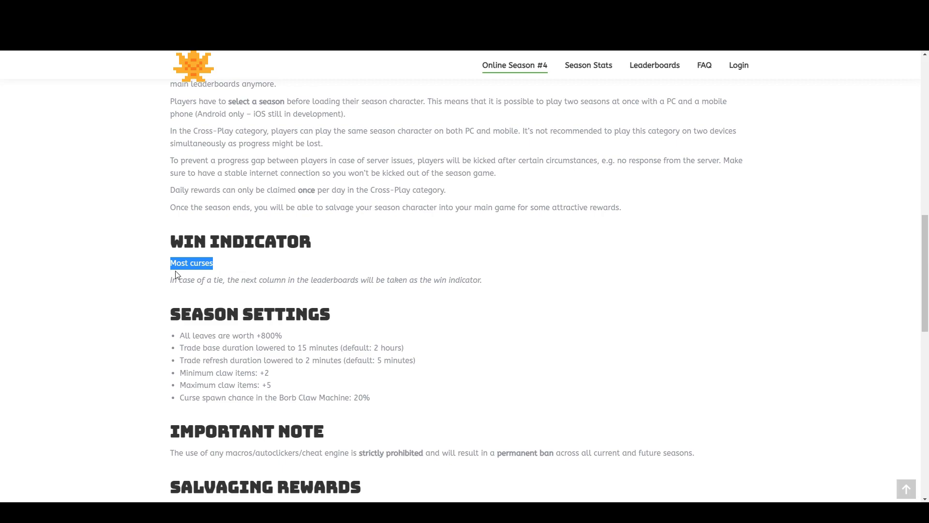
pyautogui.moveTo(272, 292)
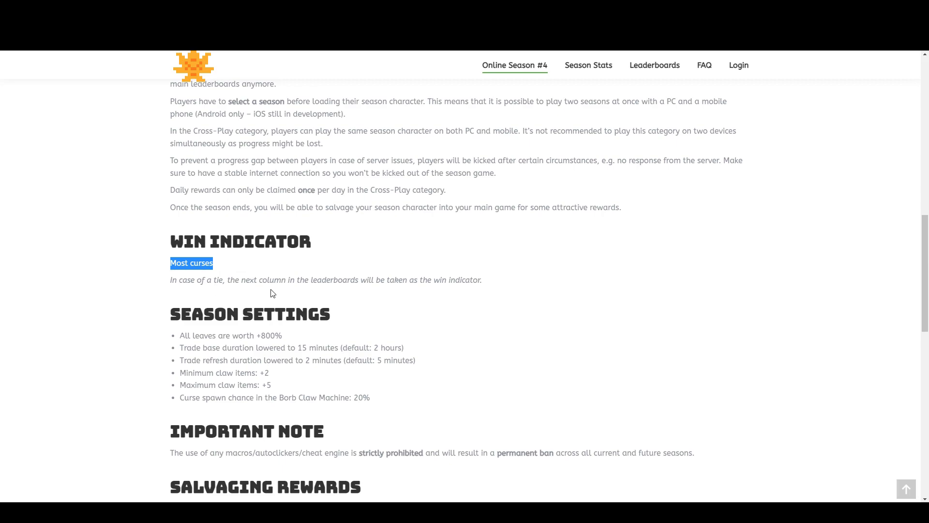
pyautogui.moveTo(202, 274)
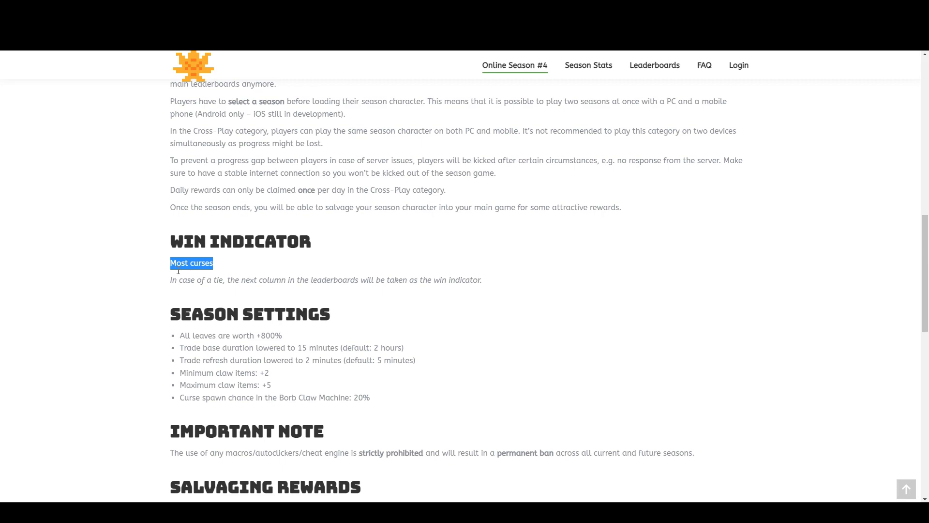
pyautogui.moveTo(149, 267)
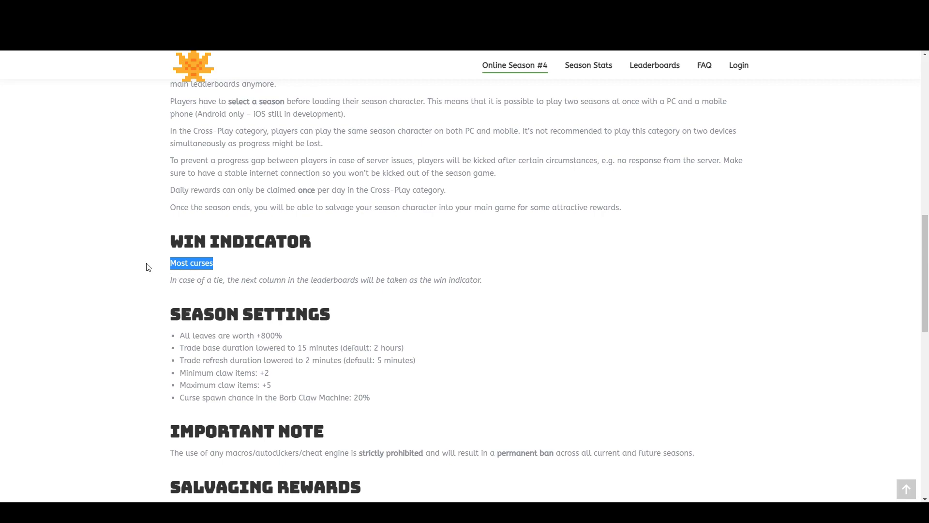
pyautogui.moveTo(424, 297)
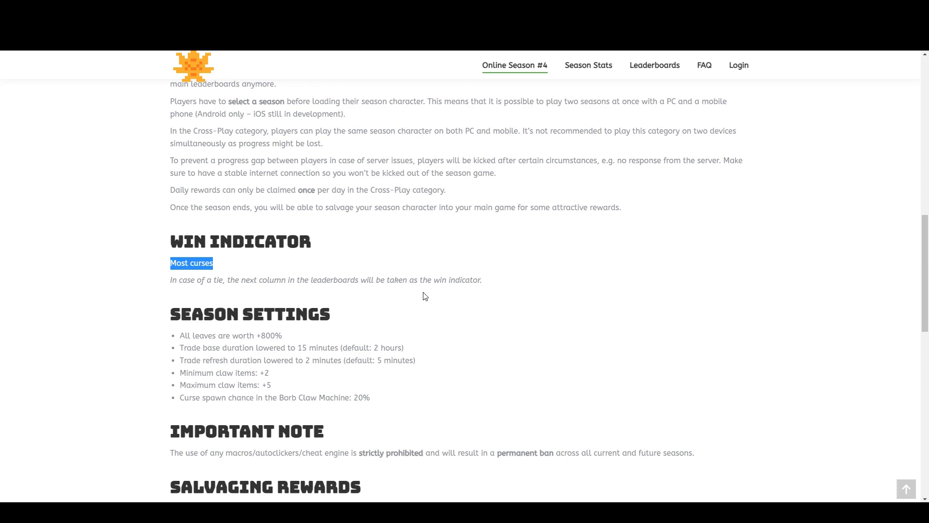
# Step: Read Season Settings and Salvaging Rewards to the bottom, then scroll back up
pyautogui.scroll(-3)
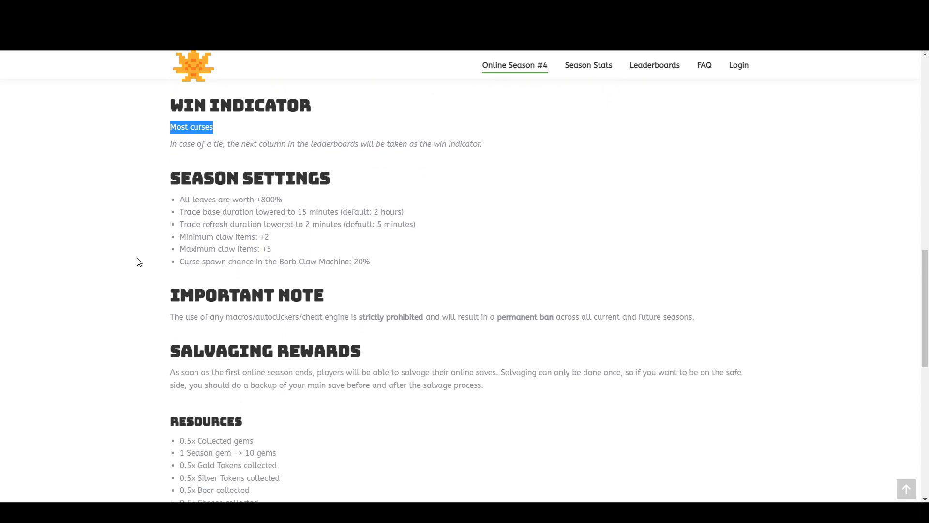
pyautogui.moveTo(268, 208)
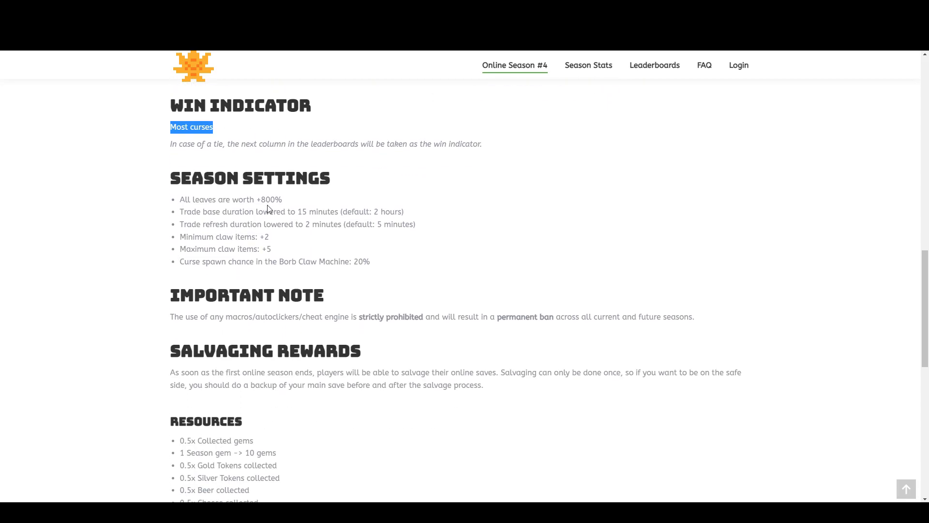
pyautogui.moveTo(379, 222)
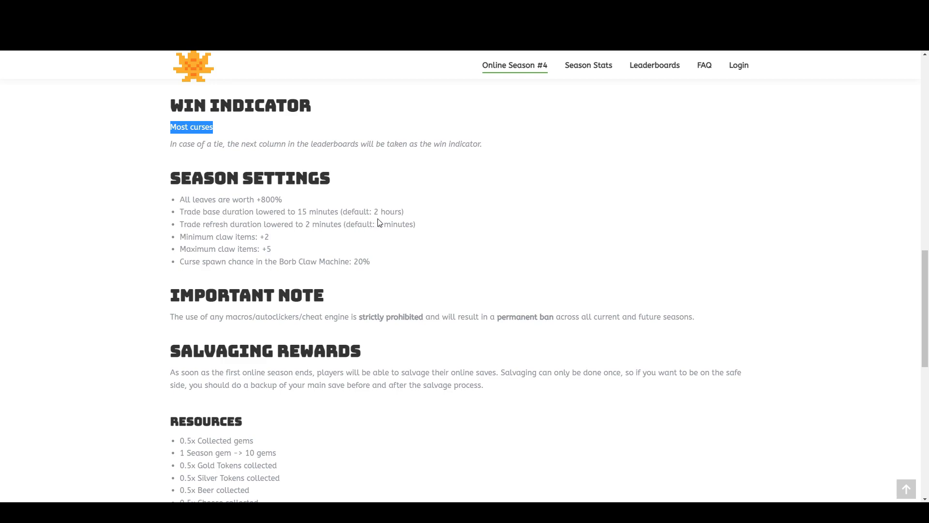
pyautogui.moveTo(364, 235)
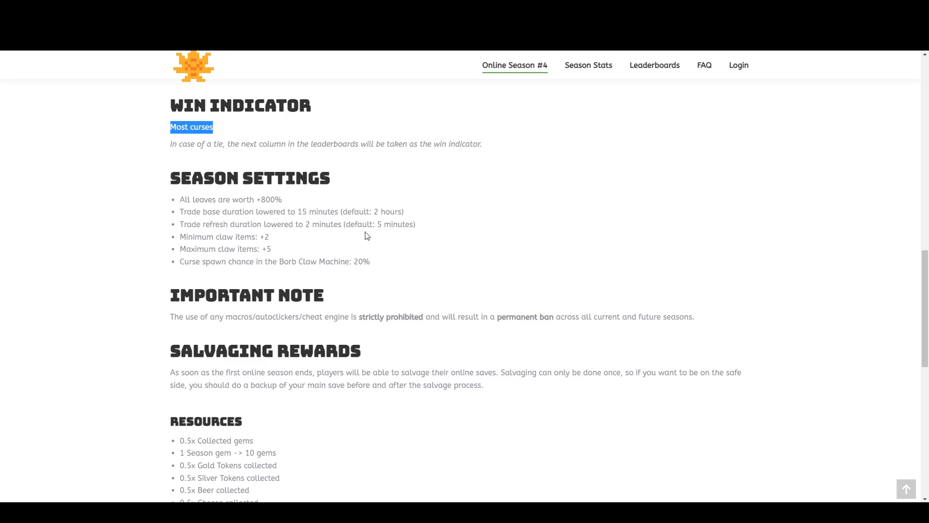
pyautogui.moveTo(203, 256)
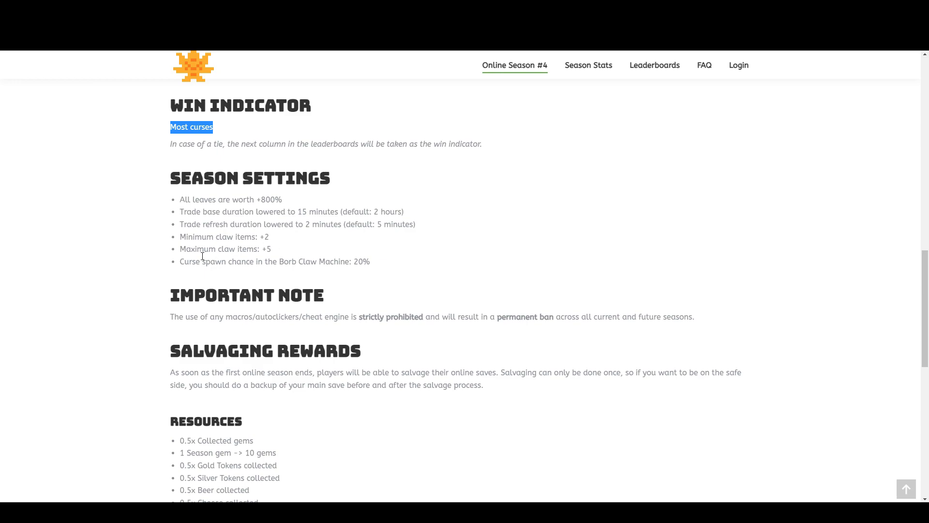
pyautogui.moveTo(176, 272)
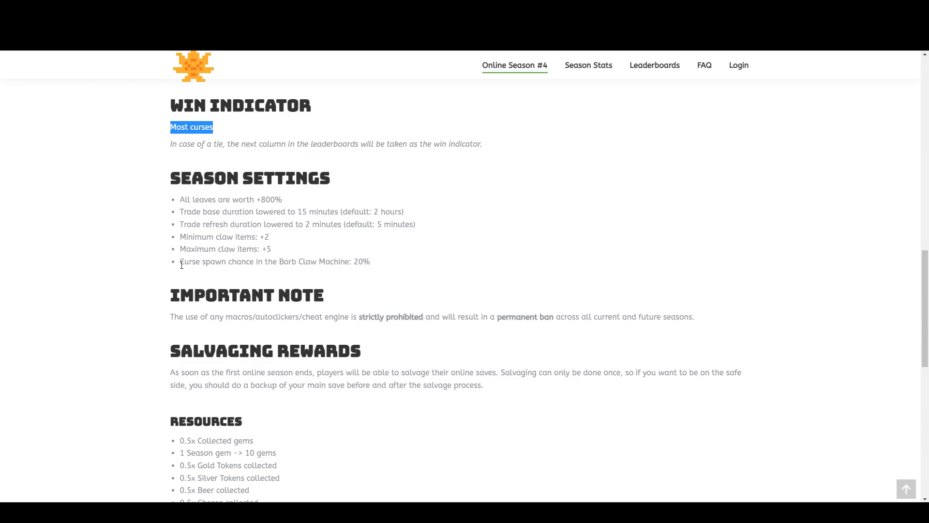
pyautogui.scroll(-3)
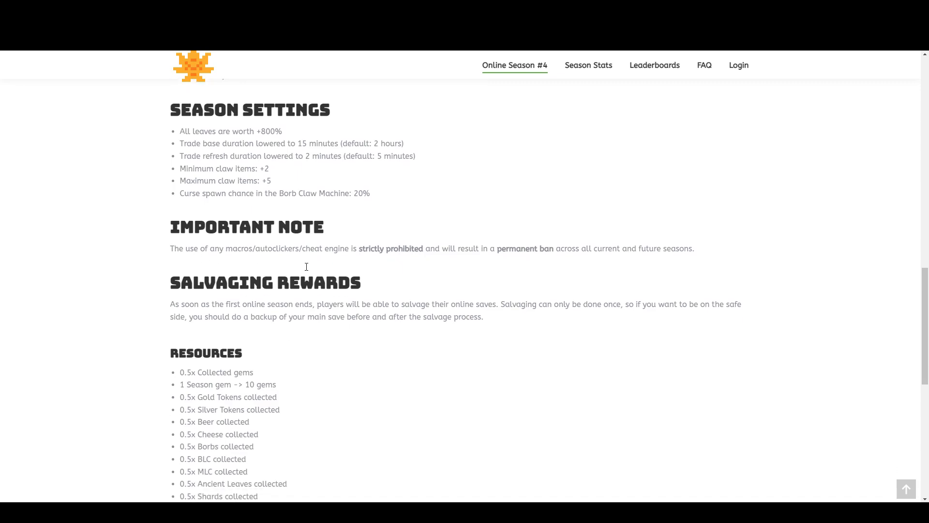
pyautogui.moveTo(113, 251)
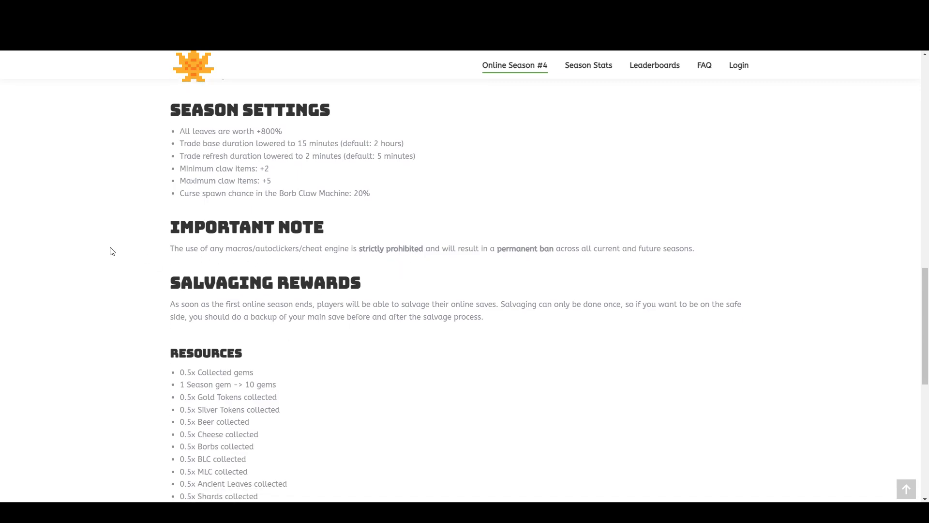
pyautogui.scroll(-3)
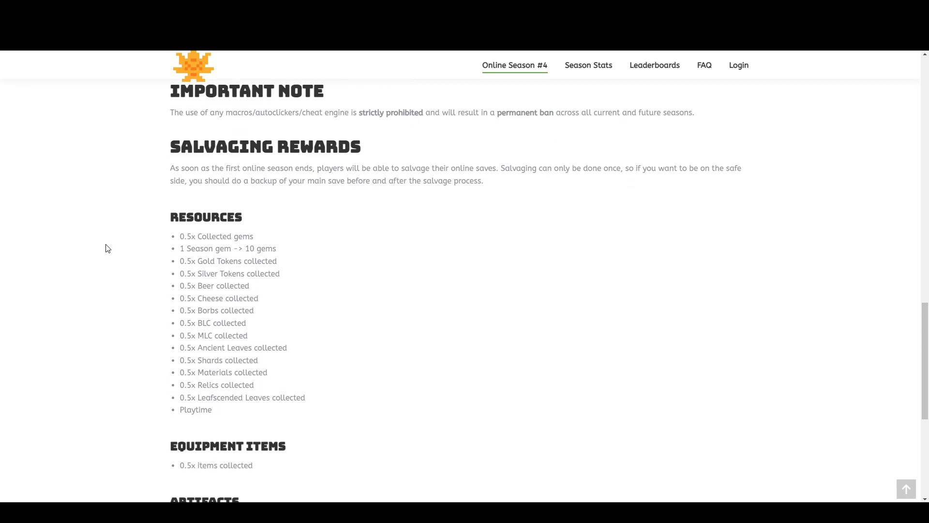
pyautogui.scroll(-3)
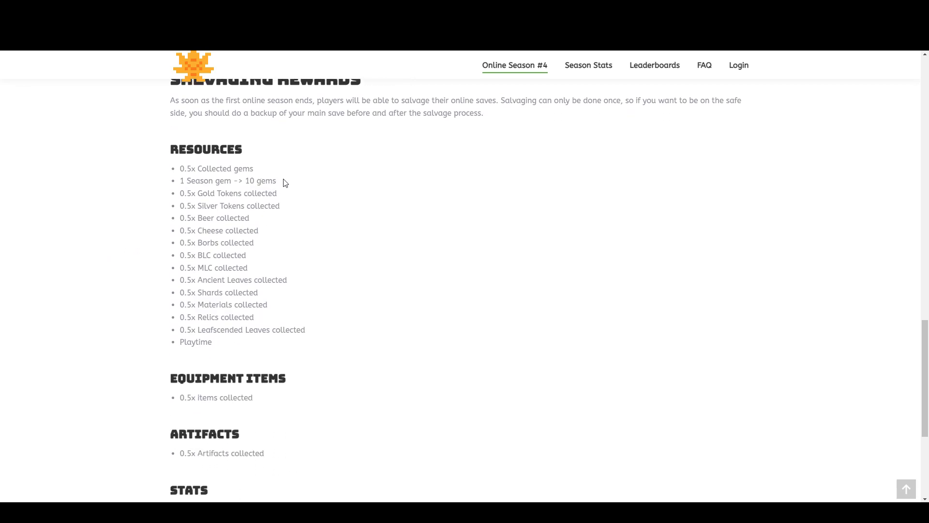
pyautogui.moveTo(242, 303)
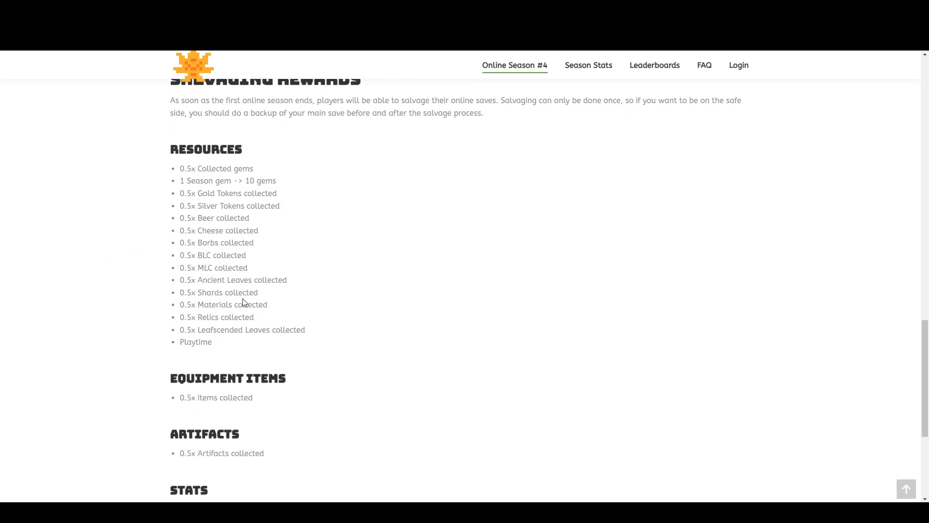
pyautogui.moveTo(142, 333)
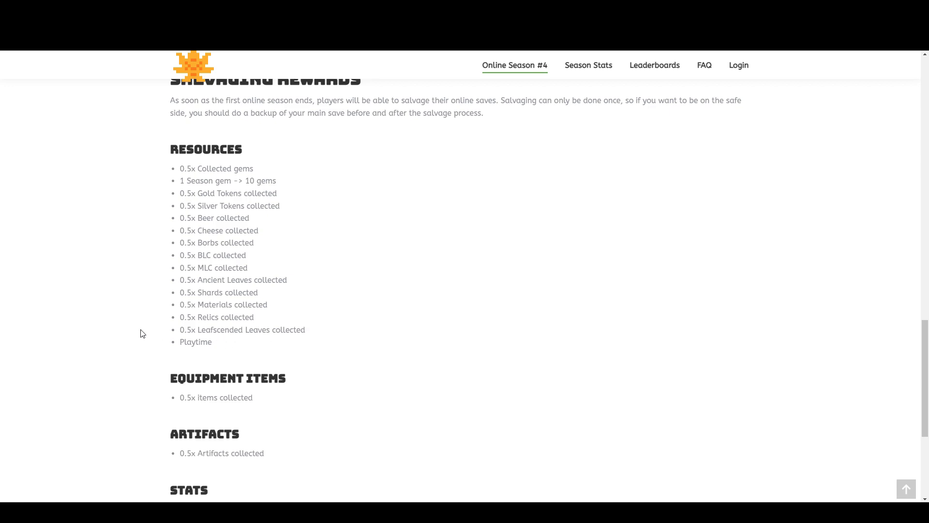
pyautogui.scroll(-3)
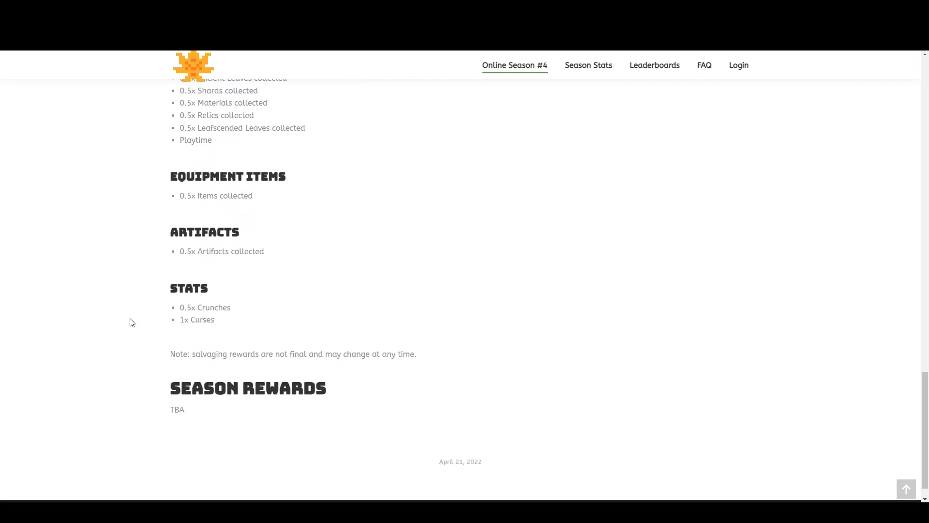
pyautogui.scroll(3)
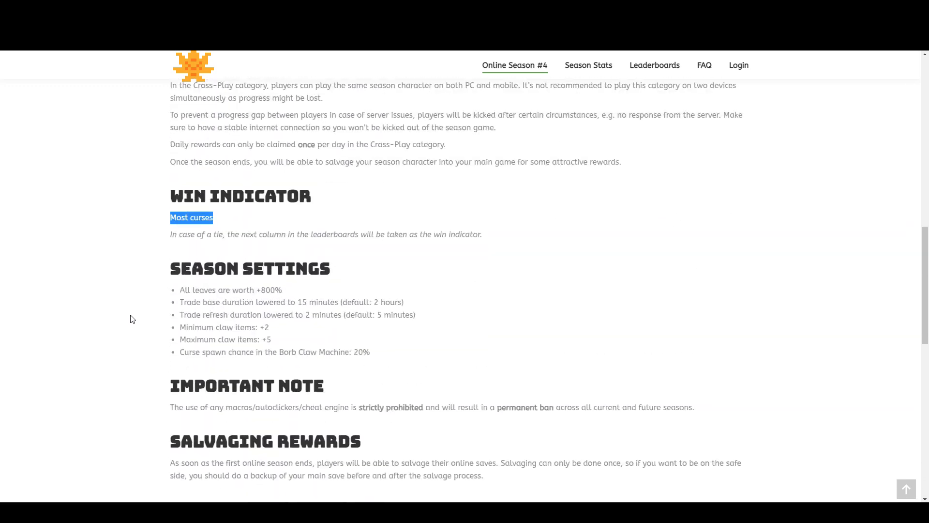
pyautogui.scroll(3)
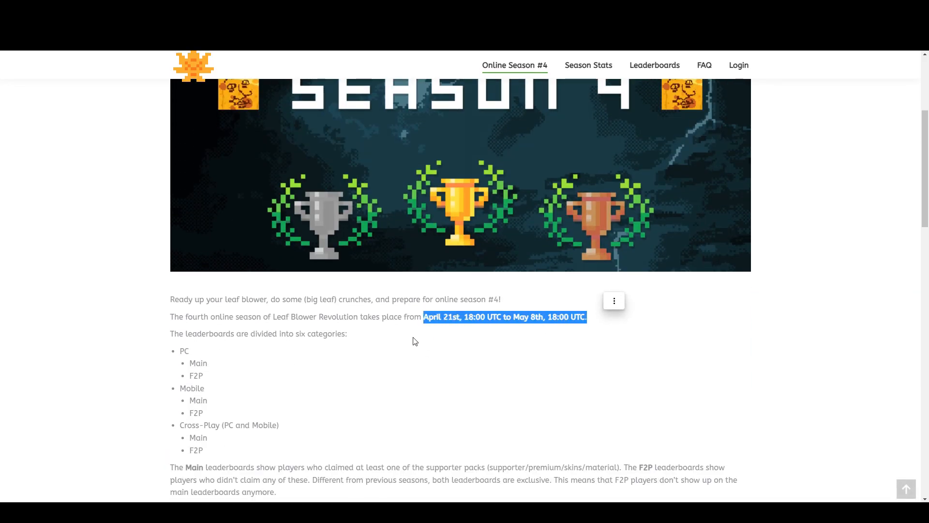
pyautogui.moveTo(382, 371)
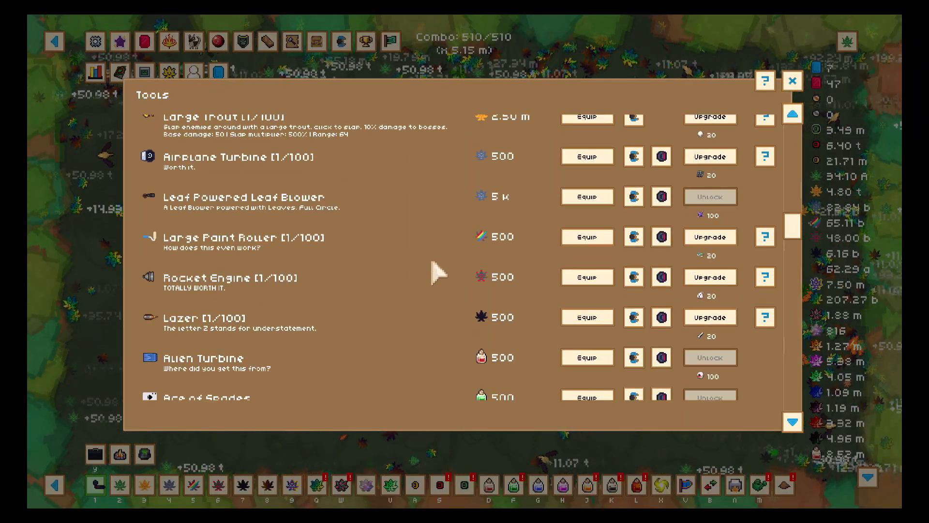
# Step: Scroll through the Tools list, then bring up the Areas window
pyautogui.scroll(-3)
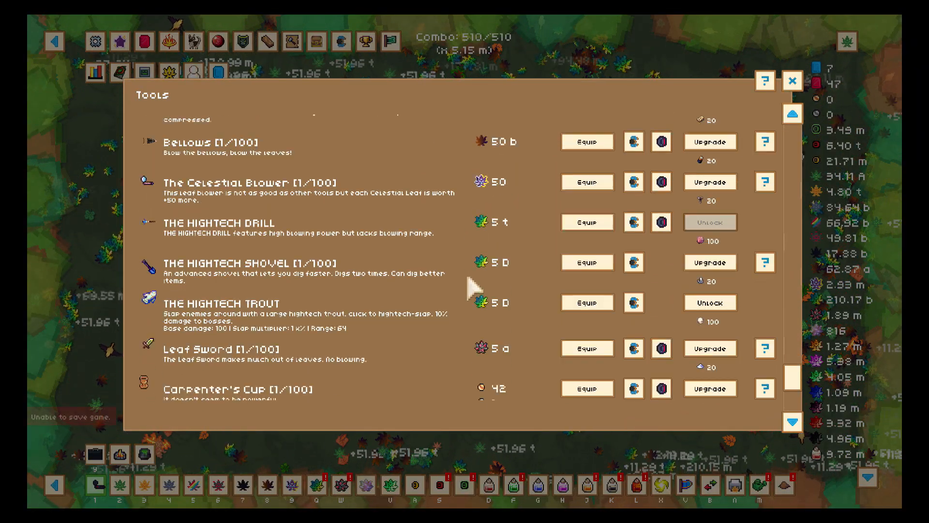
pyautogui.scroll(-3)
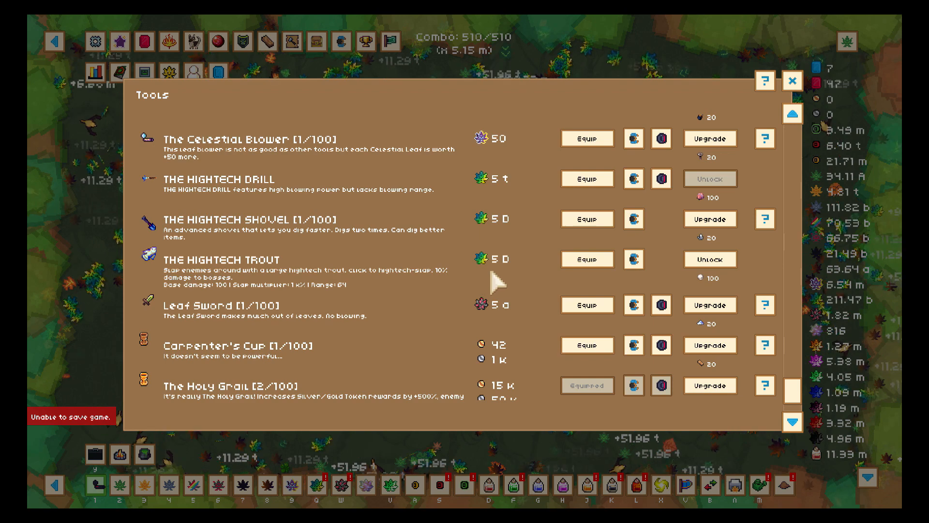
pyautogui.scroll(3)
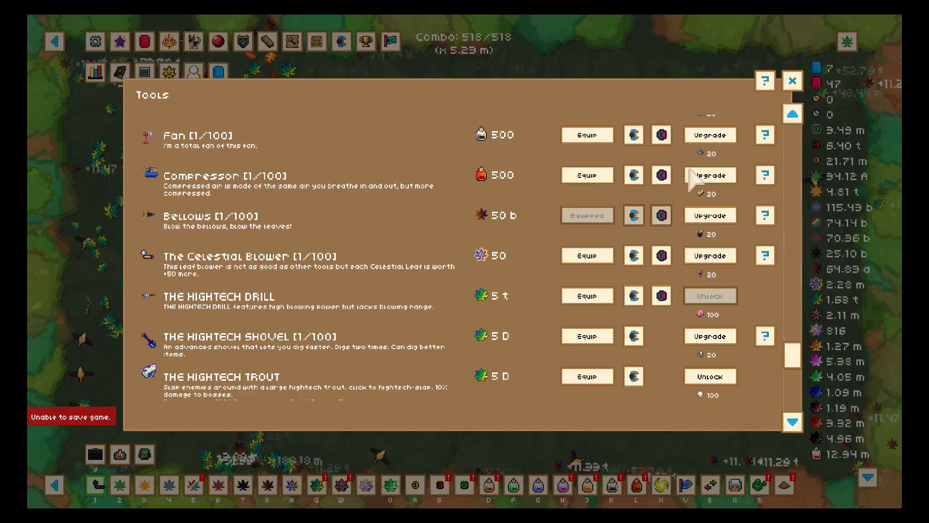
pyautogui.click(791, 80)
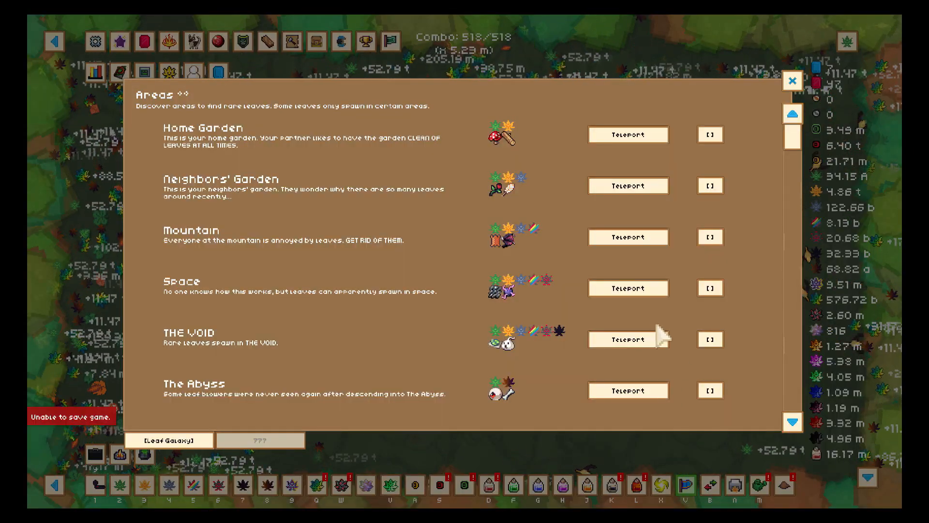
# Step: Teleport via the Volcano to the Abandoned Research Station and open the Mega Leaf Crunch Shop
pyautogui.scroll(-3)
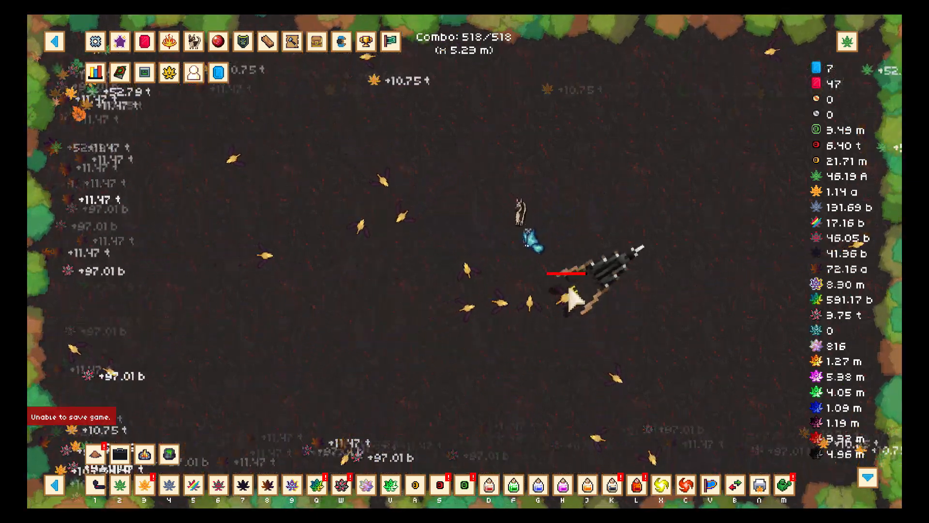
pyautogui.click(391, 42)
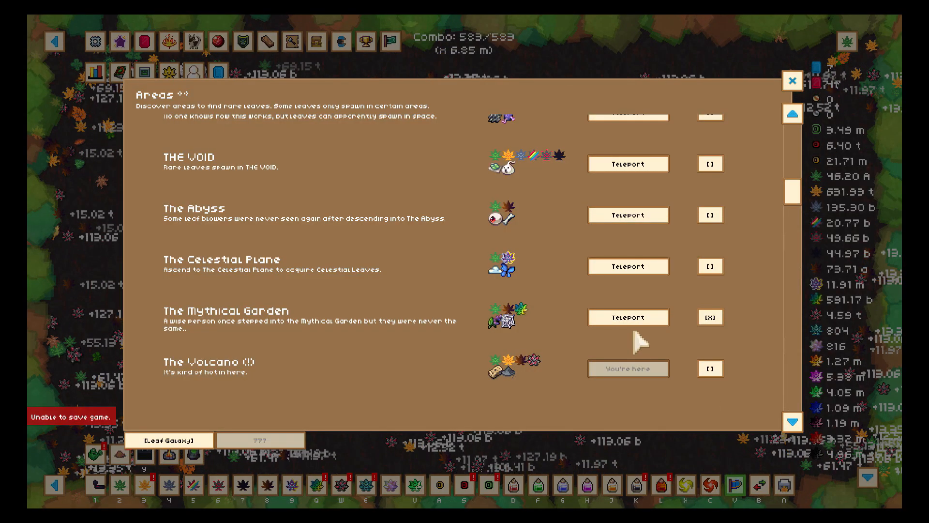
pyautogui.scroll(-3)
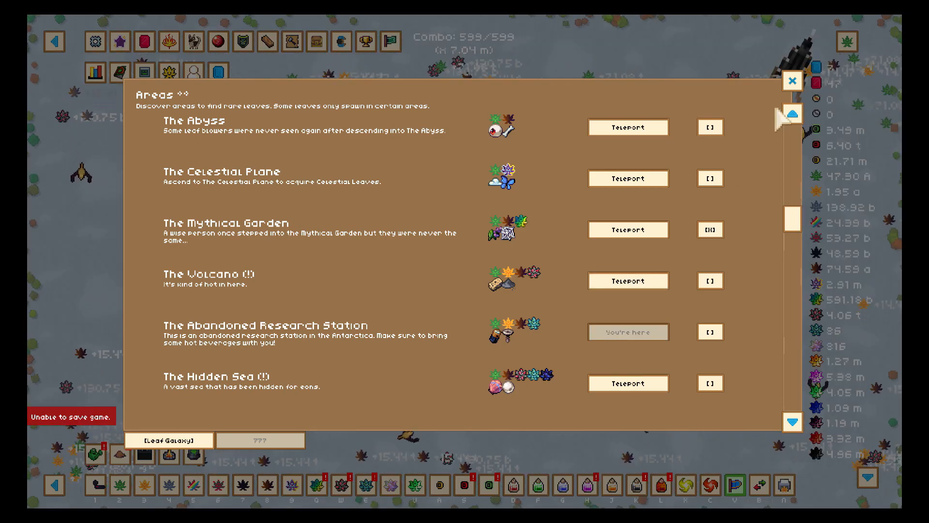
pyautogui.click(793, 80)
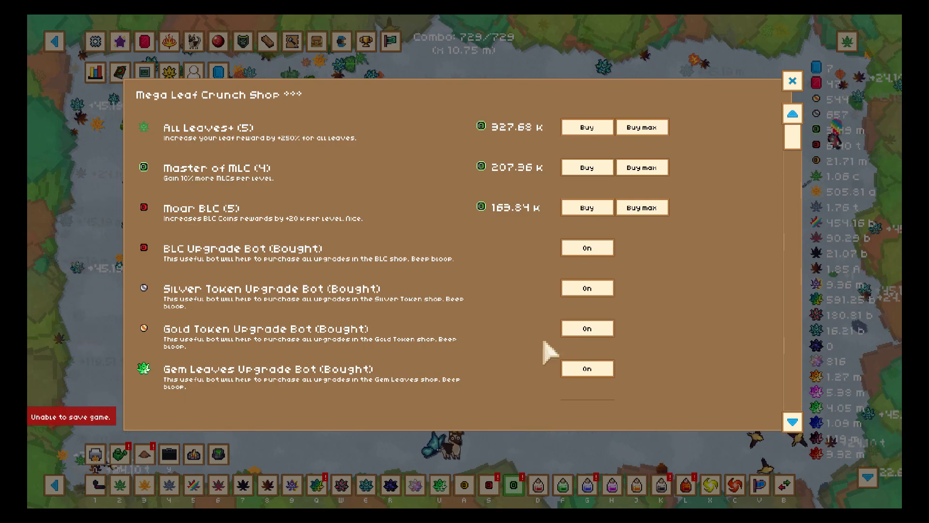
# Step: Scroll the MLC shop to its bottom past More Tower Floors, then open Crafting
pyautogui.scroll(-3)
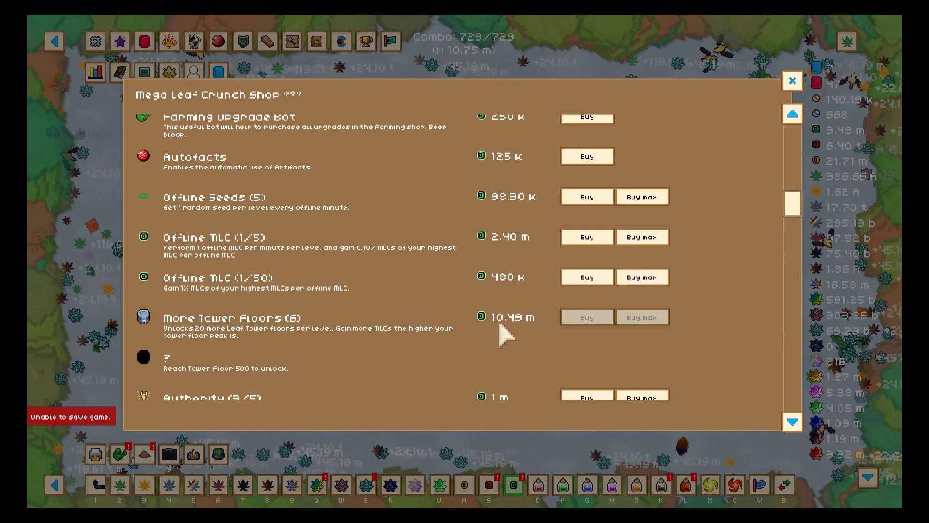
pyautogui.scroll(-3)
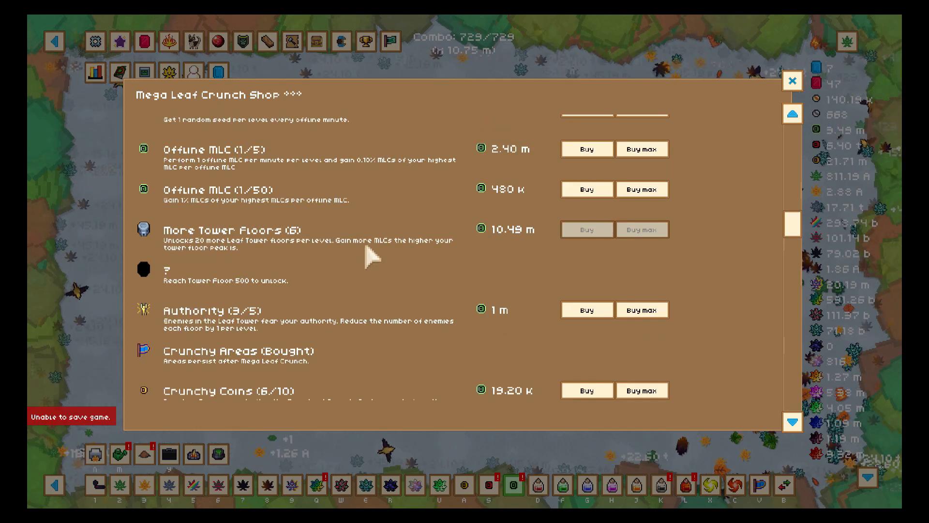
pyautogui.scroll(-3)
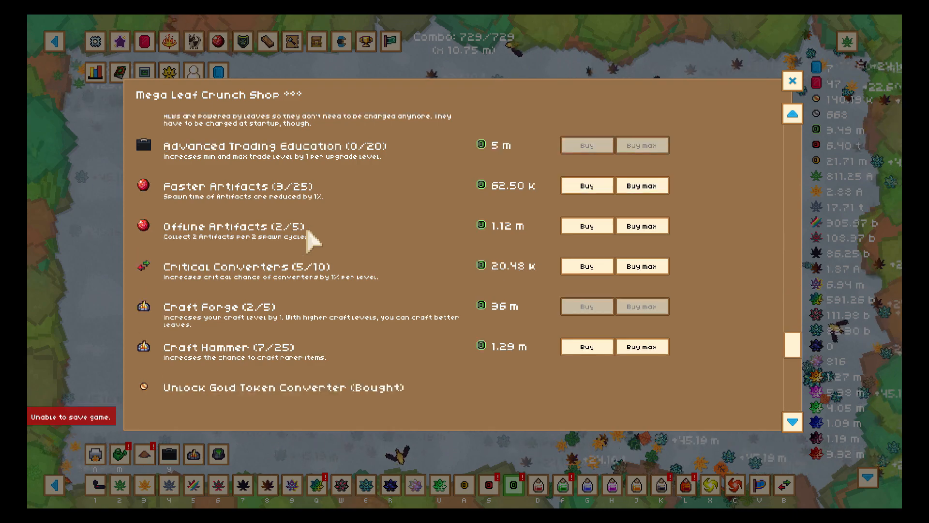
pyautogui.moveTo(503, 327)
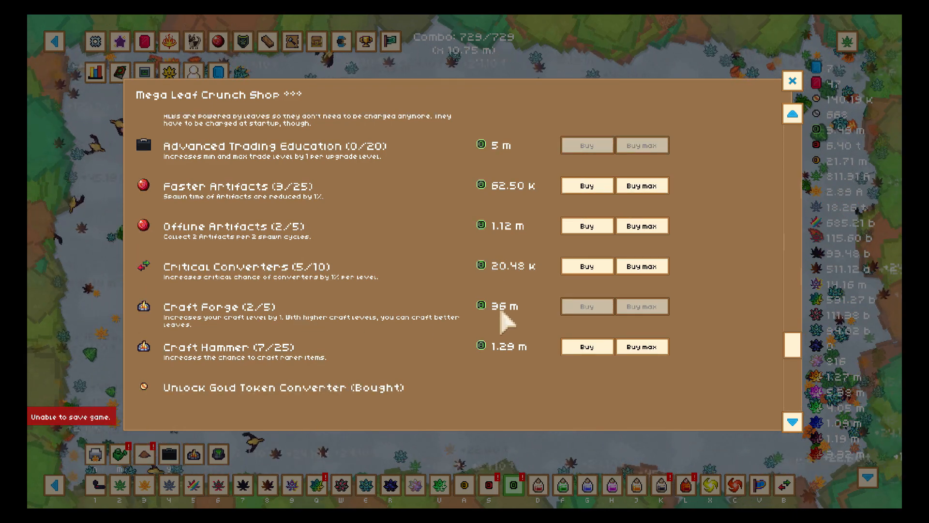
pyautogui.click(793, 80)
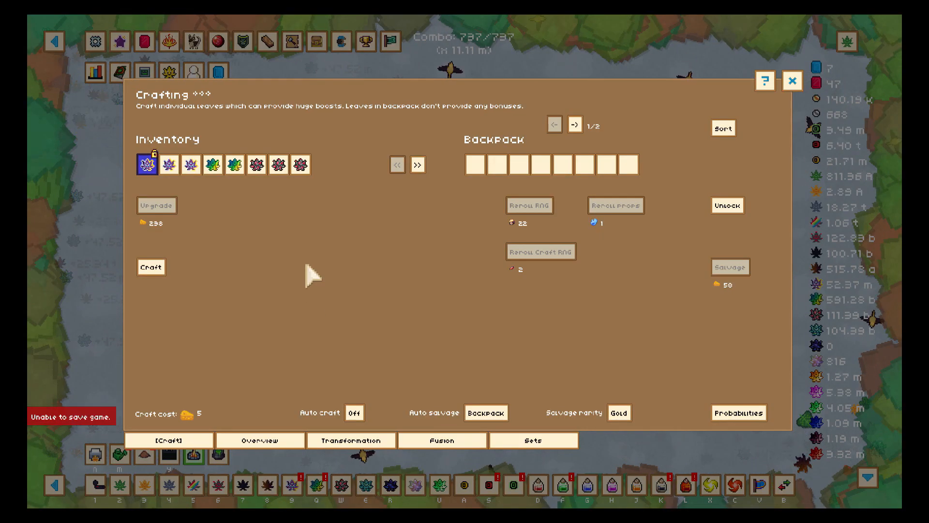
pyautogui.moveTo(146, 164)
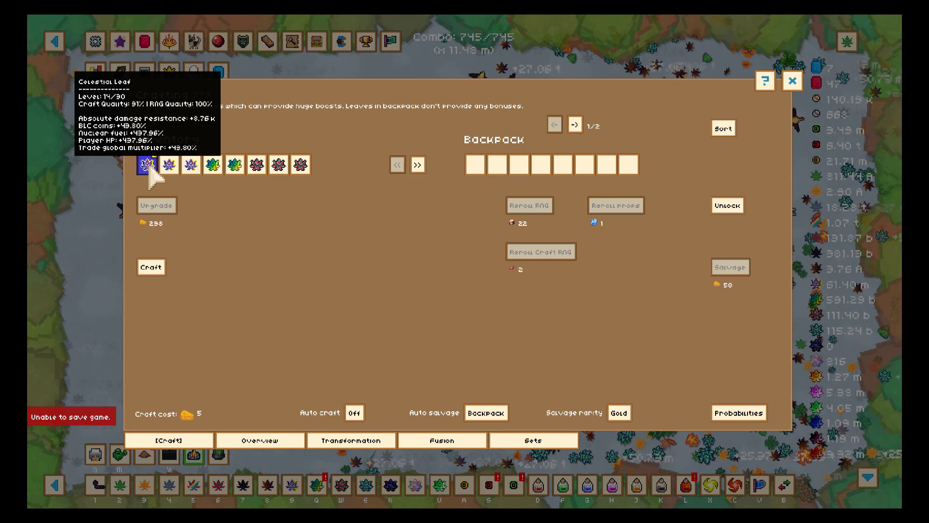
# Step: Check the Celestial Leaf's stats and switch to the Ancient Shop upgrades
pyautogui.click(792, 81)
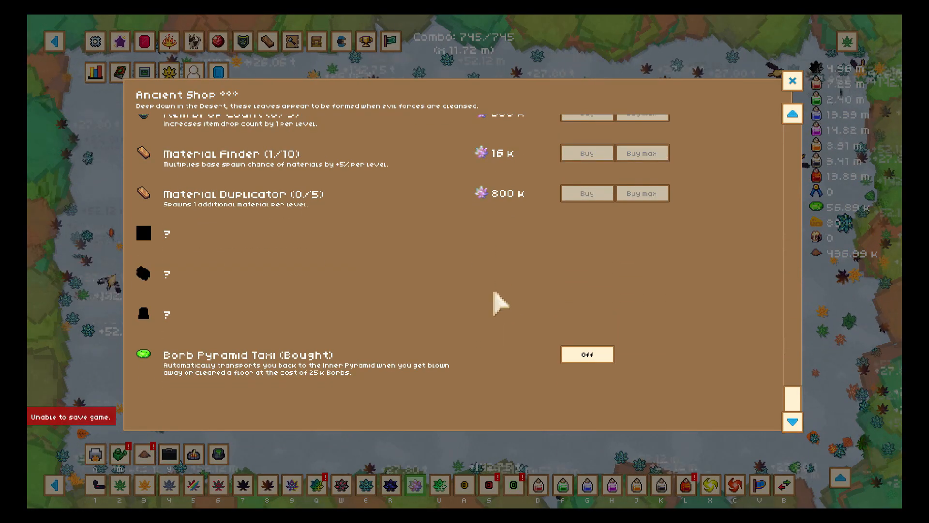
pyautogui.moveTo(261, 391)
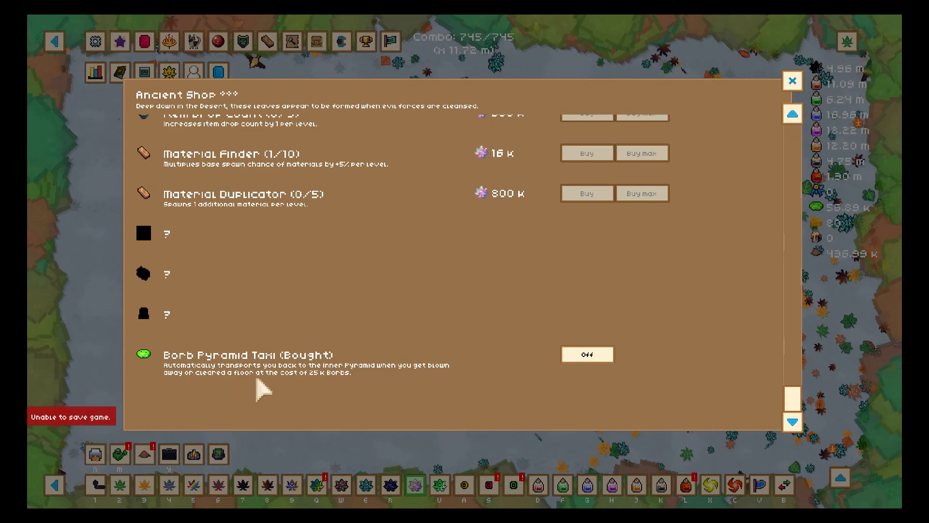
pyautogui.moveTo(320, 379)
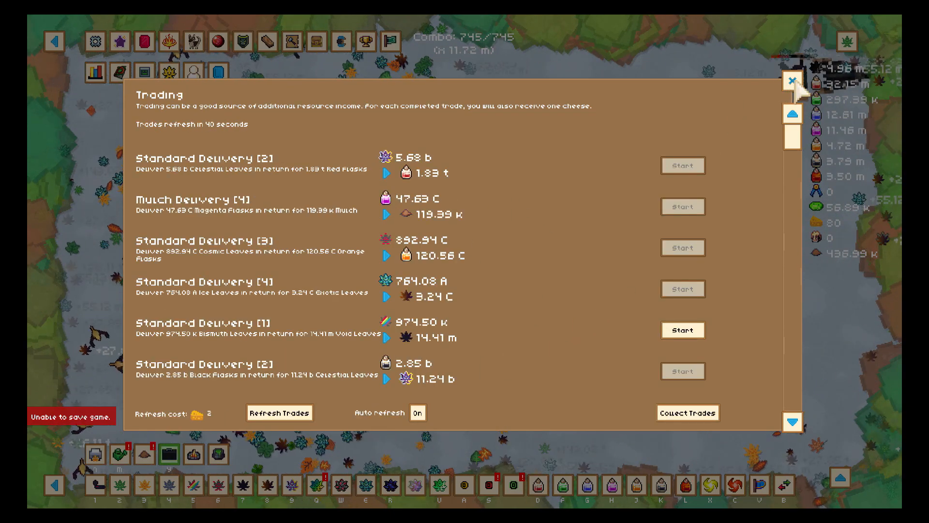
# Step: Close the Trading window and open the Equipment list of Leaf Tower items
pyautogui.click(792, 81)
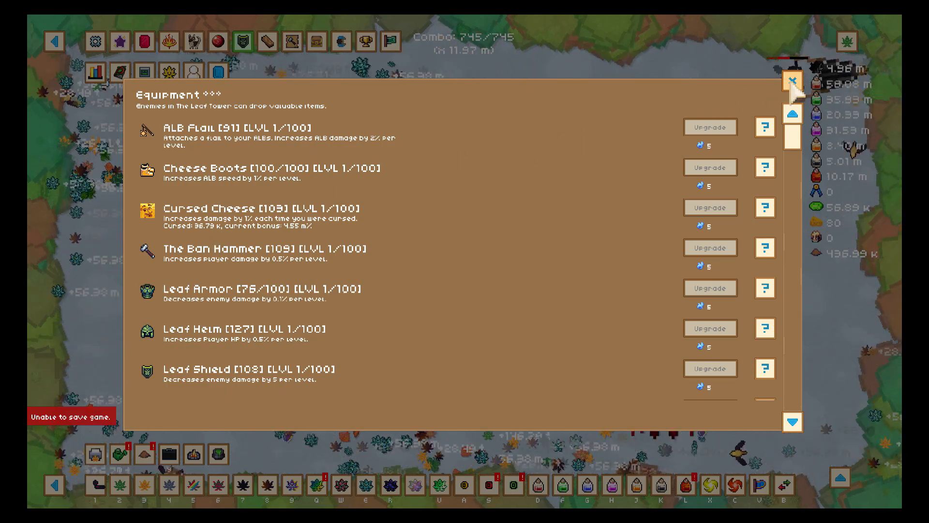
# Step: Close Equipment and press Prestige to reach the 'Do you want to prestige now?' prompt
pyautogui.click(793, 83)
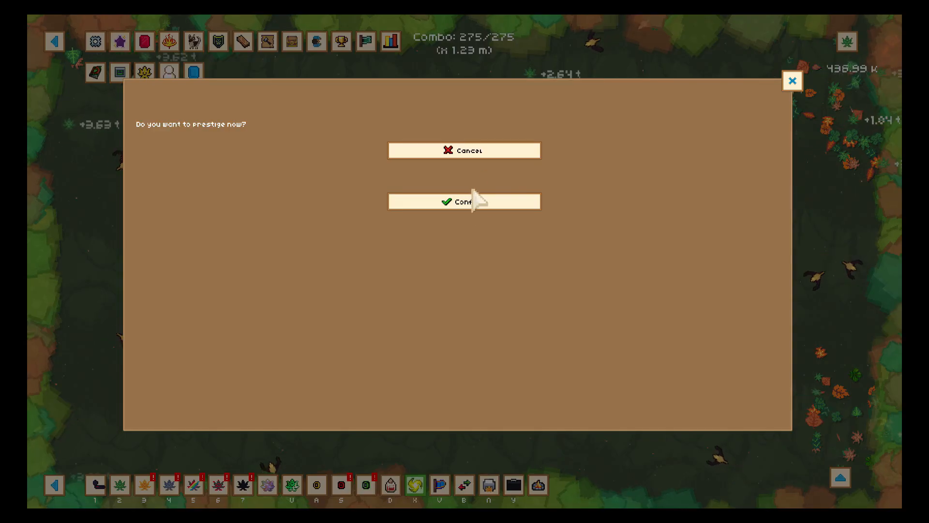
# Step: Confirm the prestige, use an artifact, and perform a Mega Crunch
pyautogui.click(464, 201)
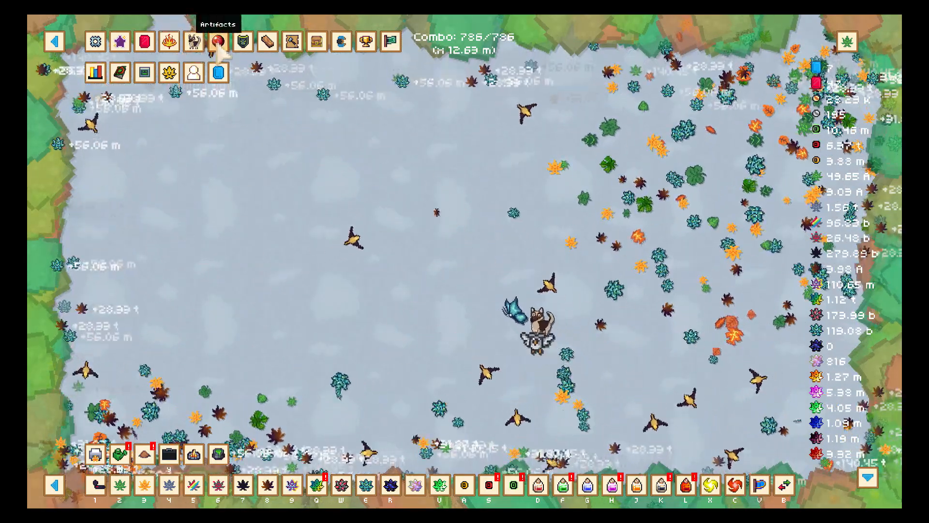
pyautogui.click(219, 42)
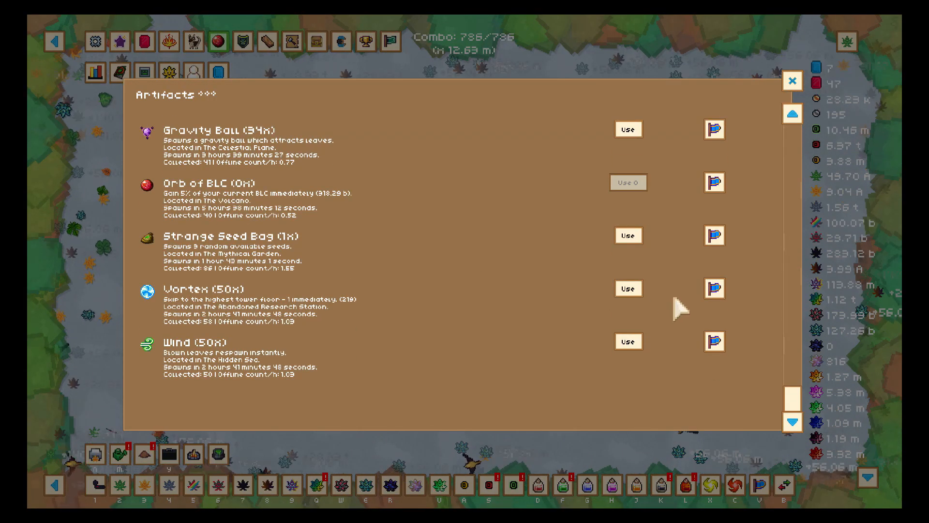
pyautogui.click(627, 288)
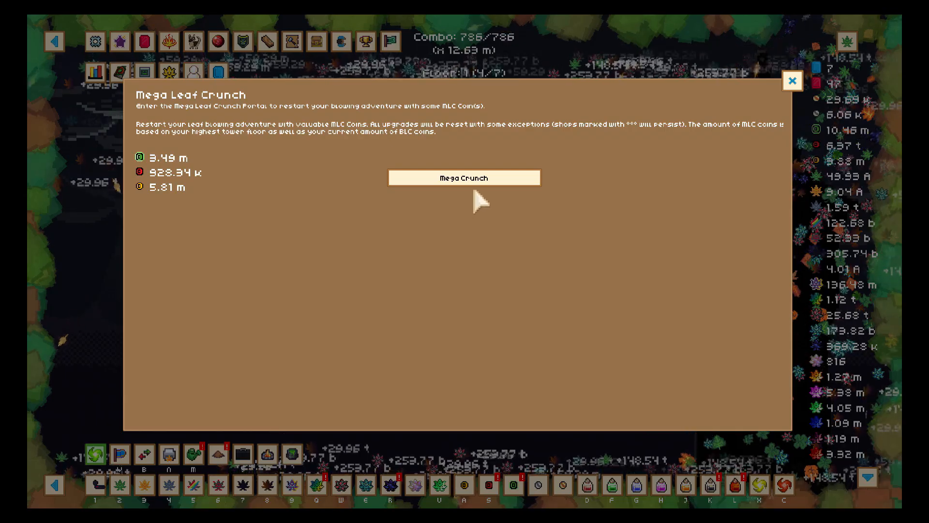
pyautogui.click(464, 177)
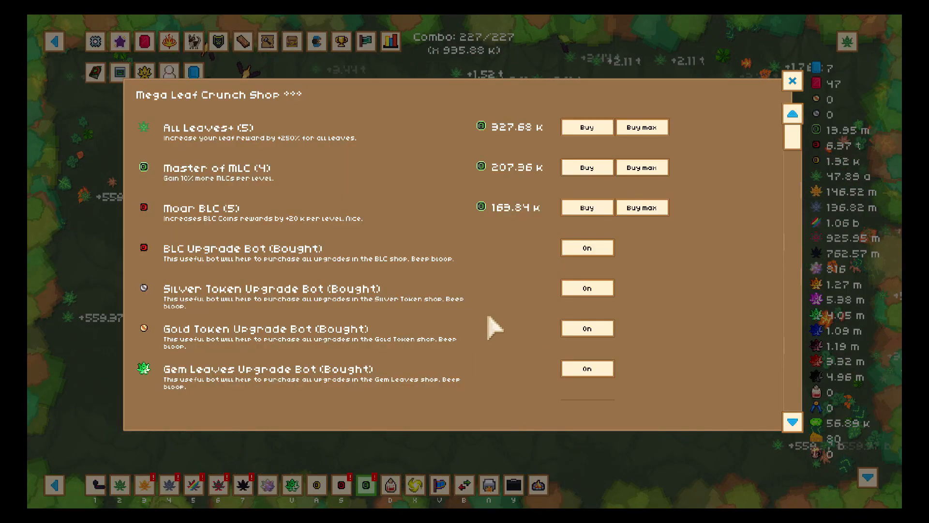
# Step: Buy More Tower Floors level 7, with the next level costing 83.89 m
pyautogui.scroll(-3)
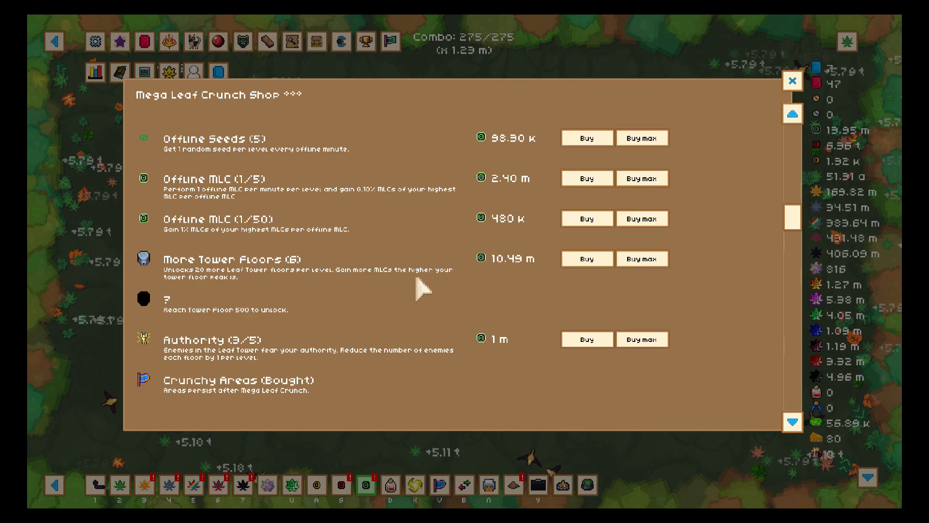
pyautogui.scroll(-3)
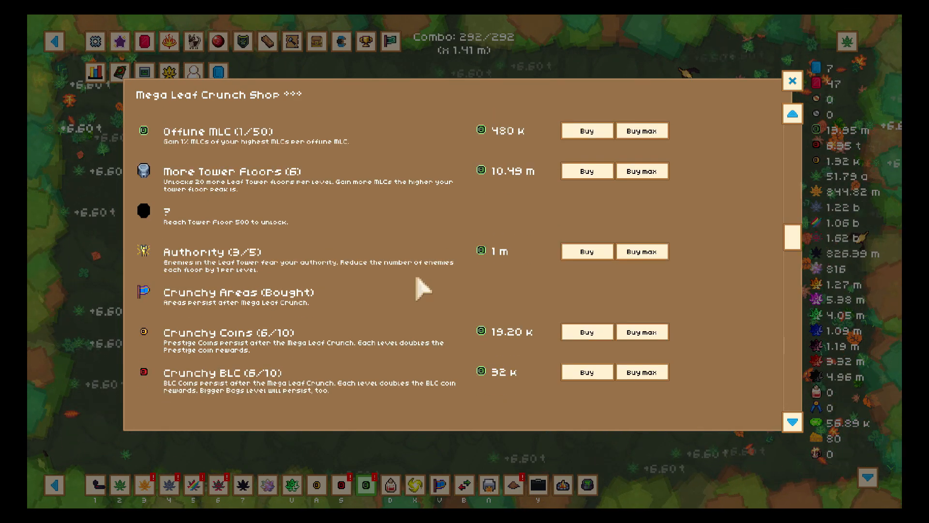
pyautogui.scroll(-3)
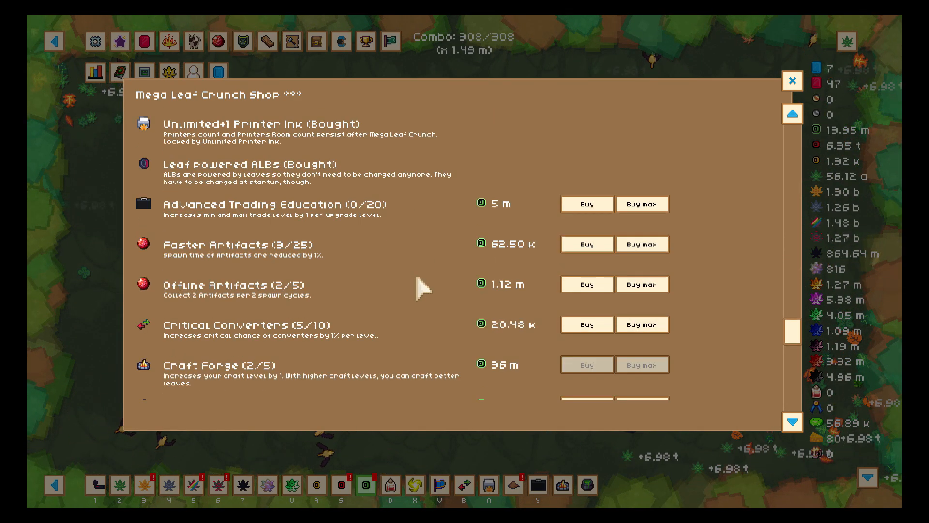
pyautogui.scroll(-3)
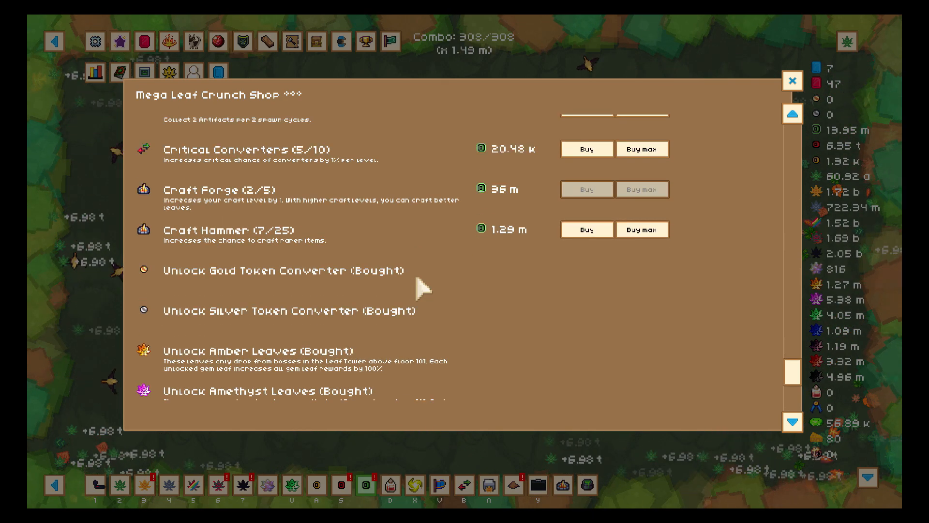
pyautogui.scroll(3)
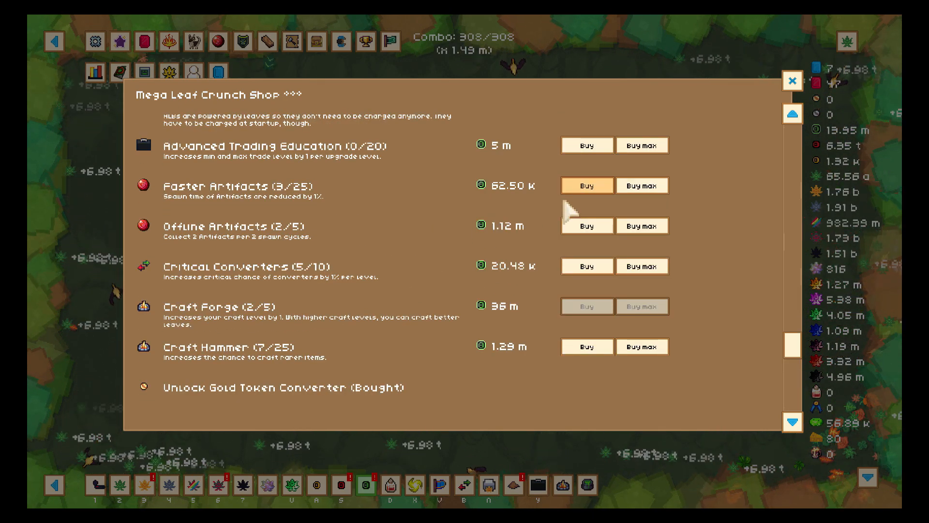
pyautogui.moveTo(385, 246)
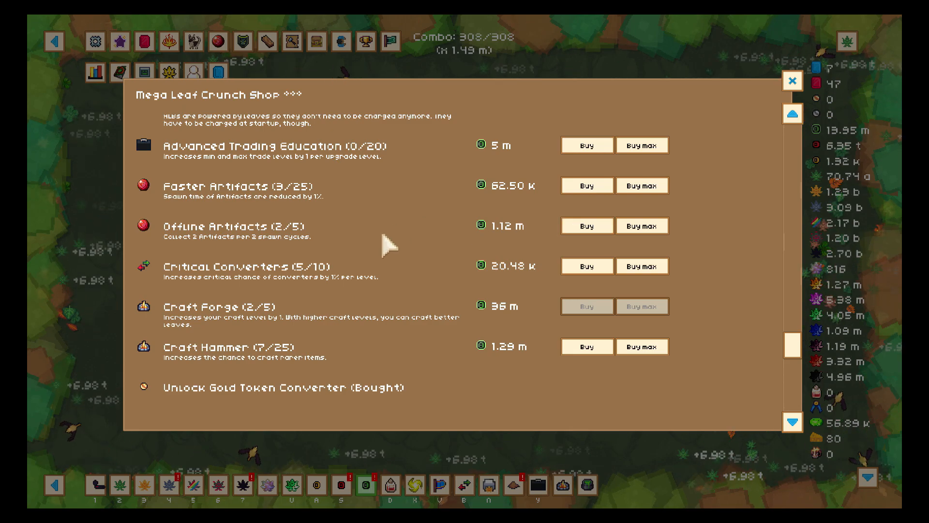
pyautogui.scroll(-3)
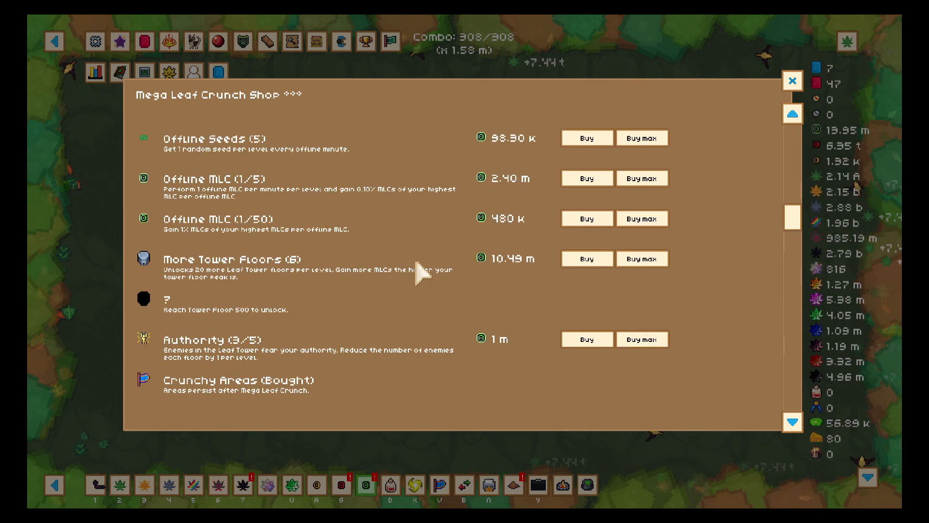
pyautogui.click(586, 258)
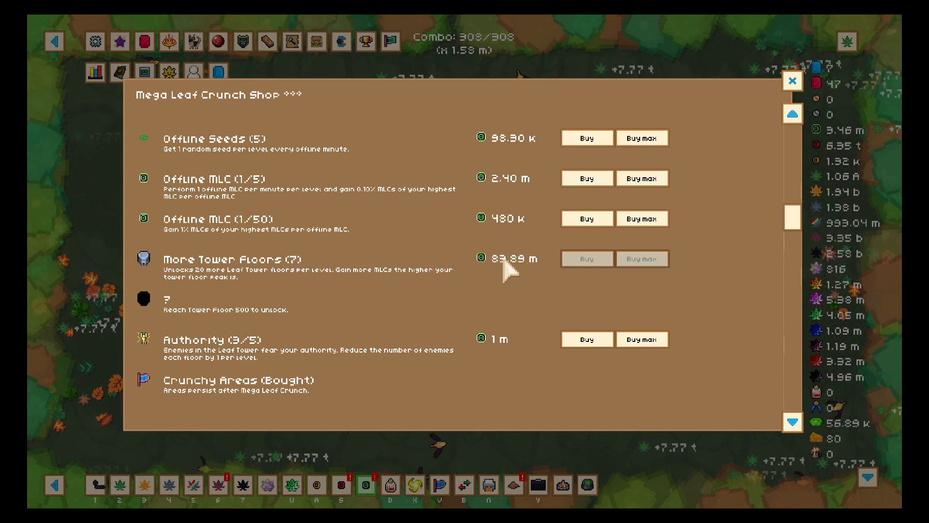
pyautogui.moveTo(515, 219)
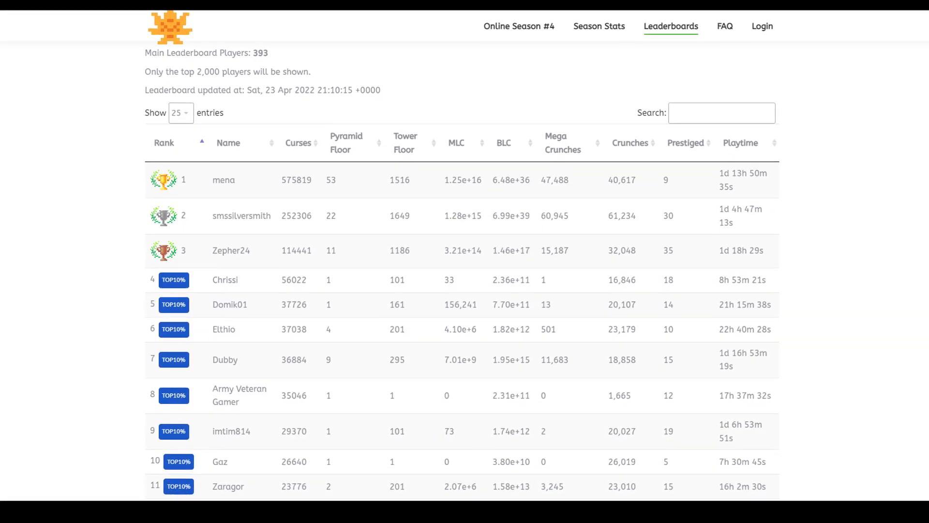
# Step: Scroll through the Online Season #4 leaderboard of players ranked by curses
pyautogui.scroll(-3)
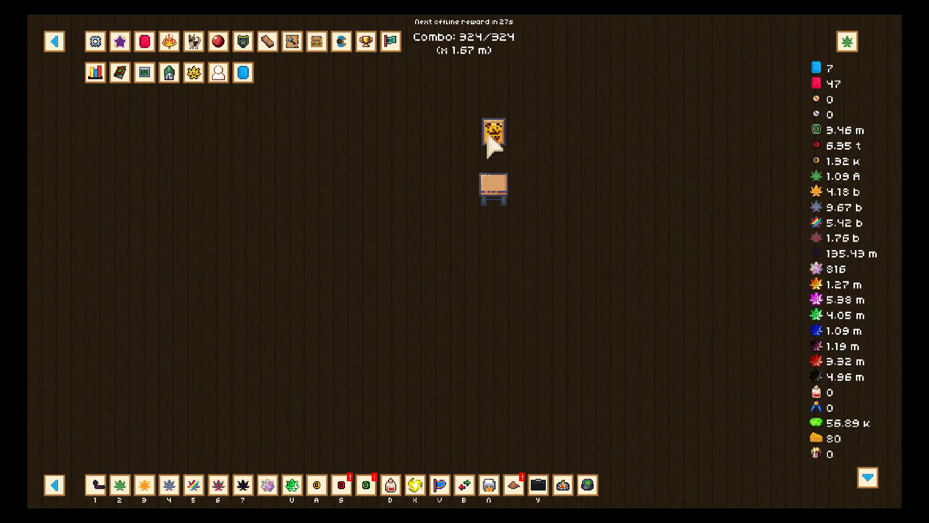
pyautogui.click(168, 72)
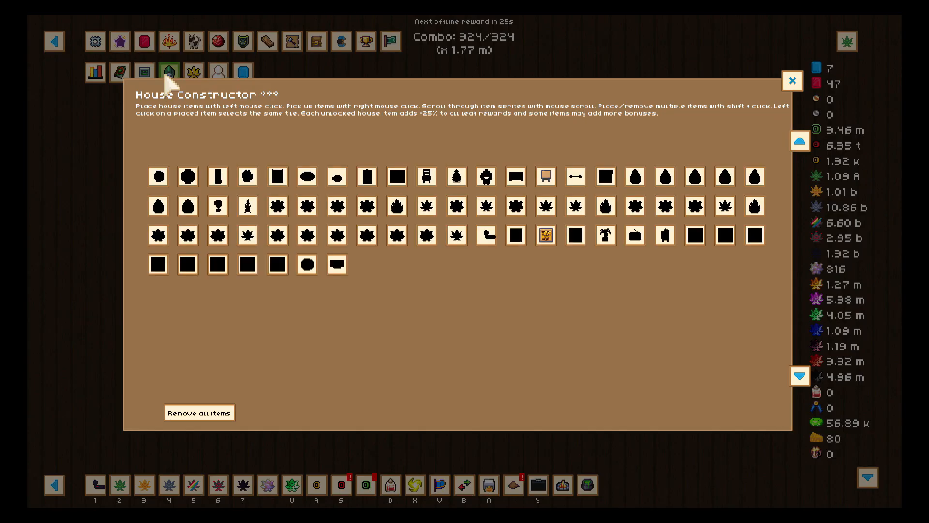
pyautogui.moveTo(546, 177)
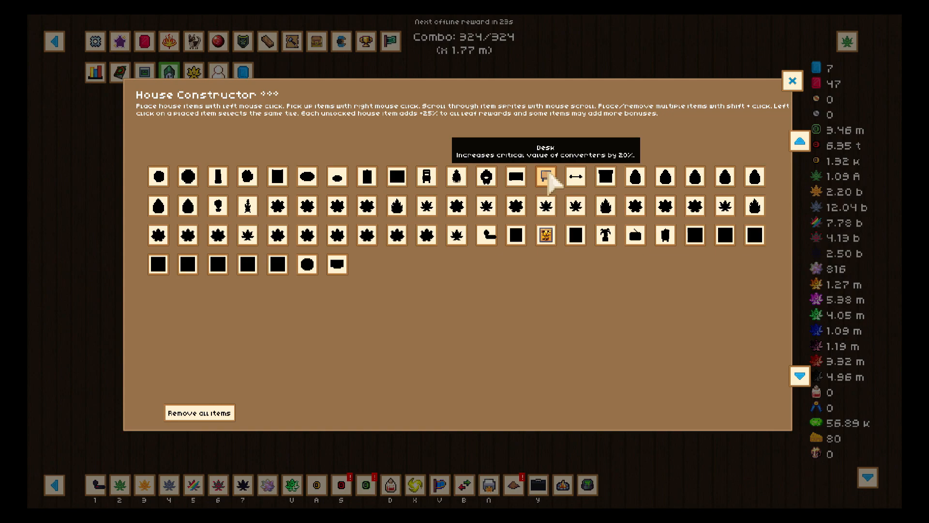
pyautogui.moveTo(546, 235)
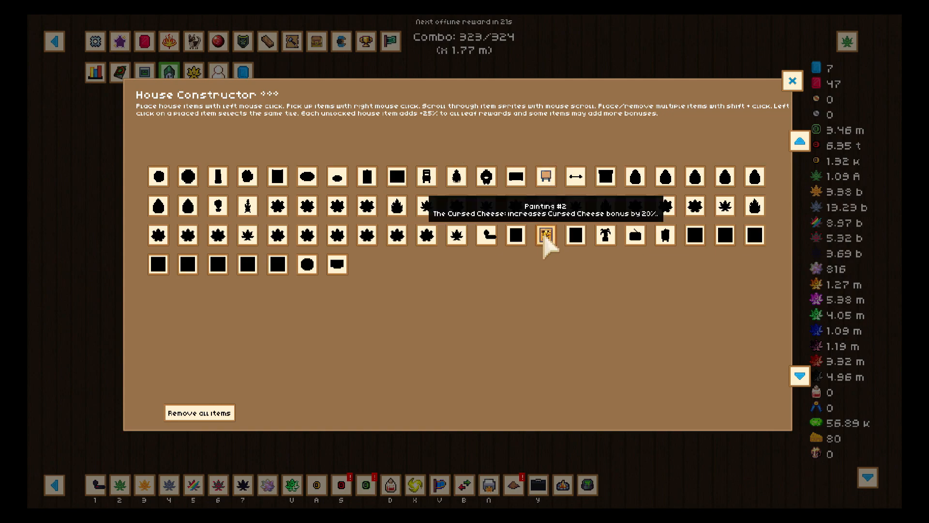
pyautogui.moveTo(770, 115)
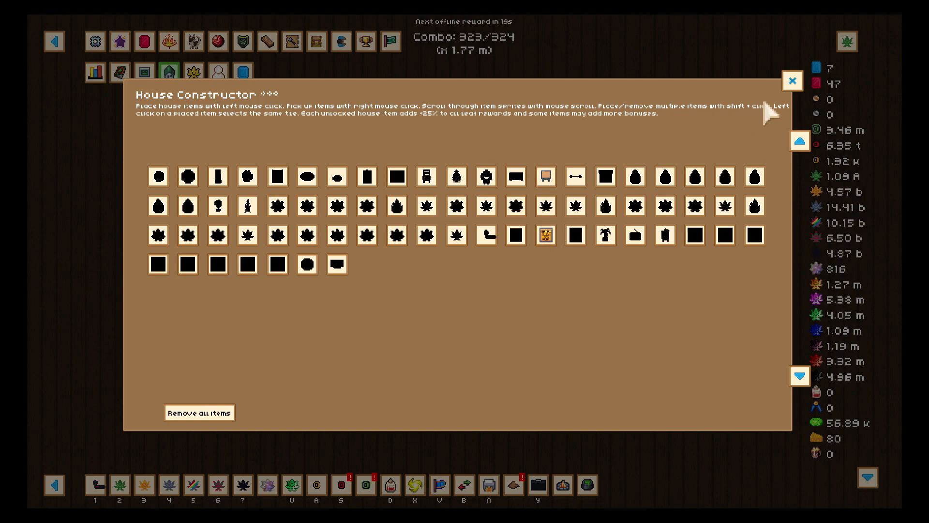
pyautogui.click(792, 80)
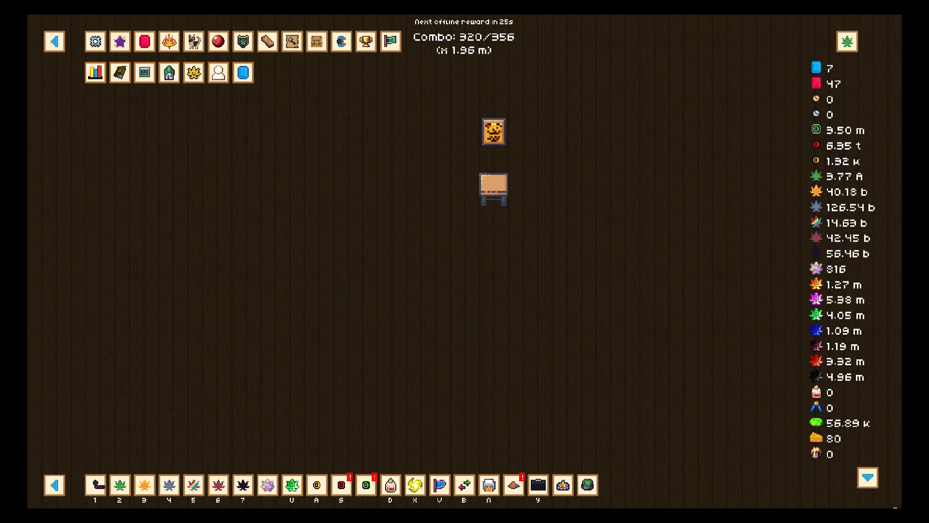
pyautogui.moveTo(874, 86)
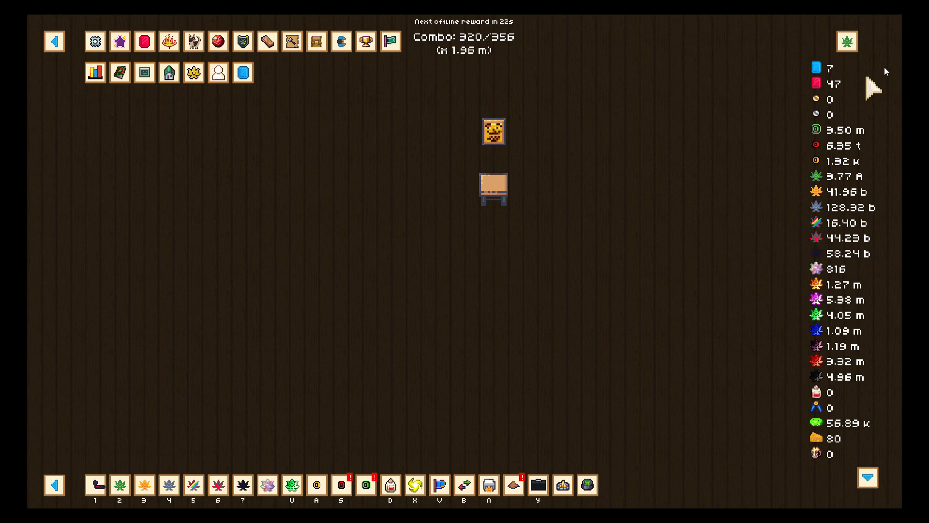